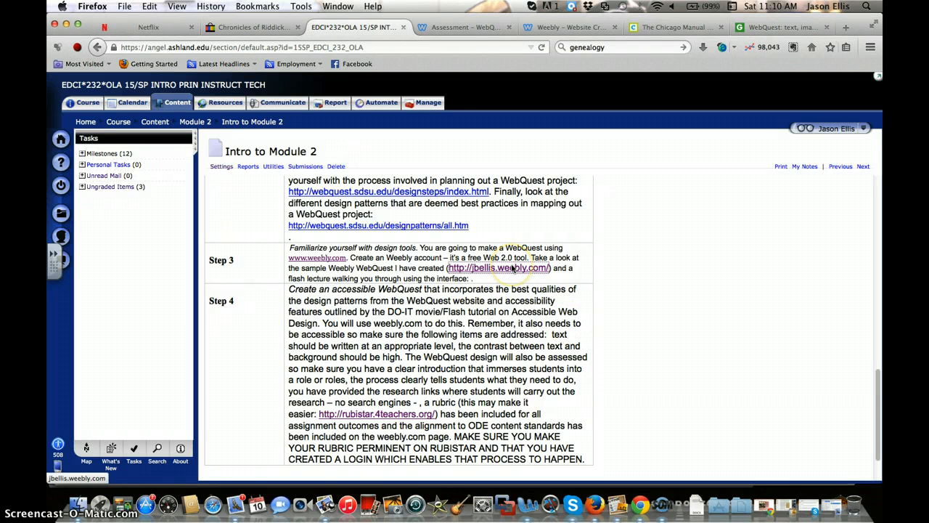
Follow the jbellis.weebly.com link from Step 3 and advance through the WebQuest to ODE Standards Met.
click(499, 267)
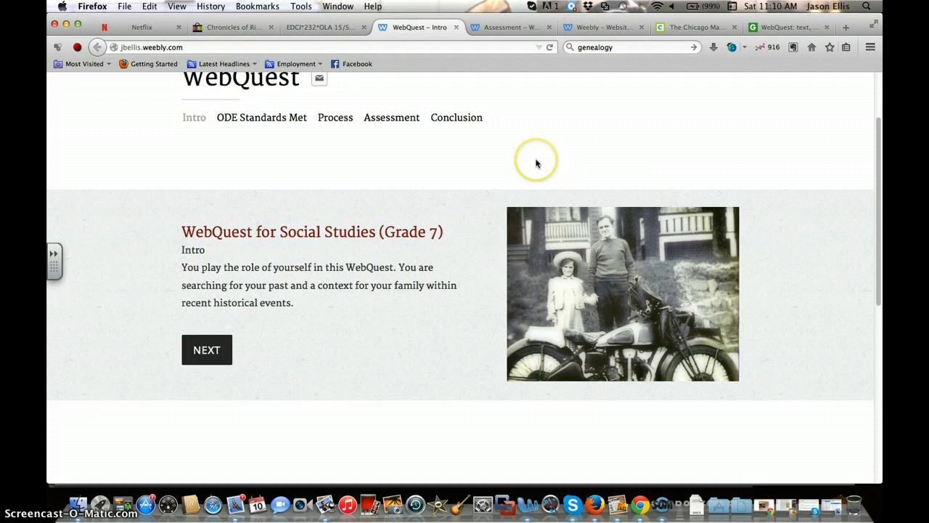
mouse_move(456, 299)
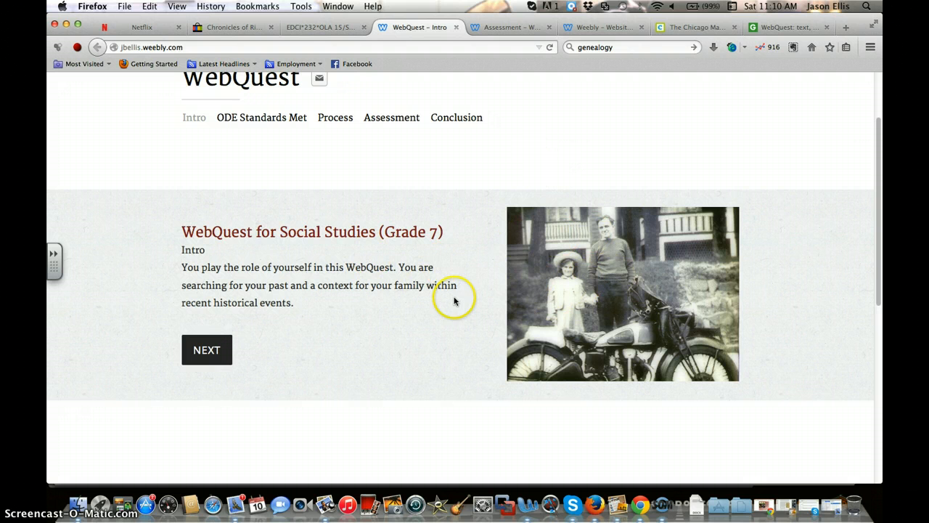
click(206, 348)
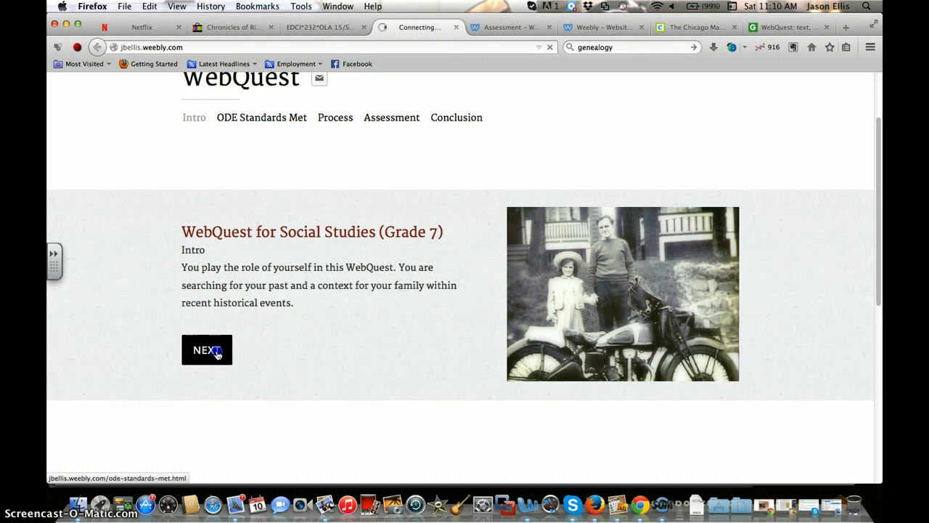
click(206, 348)
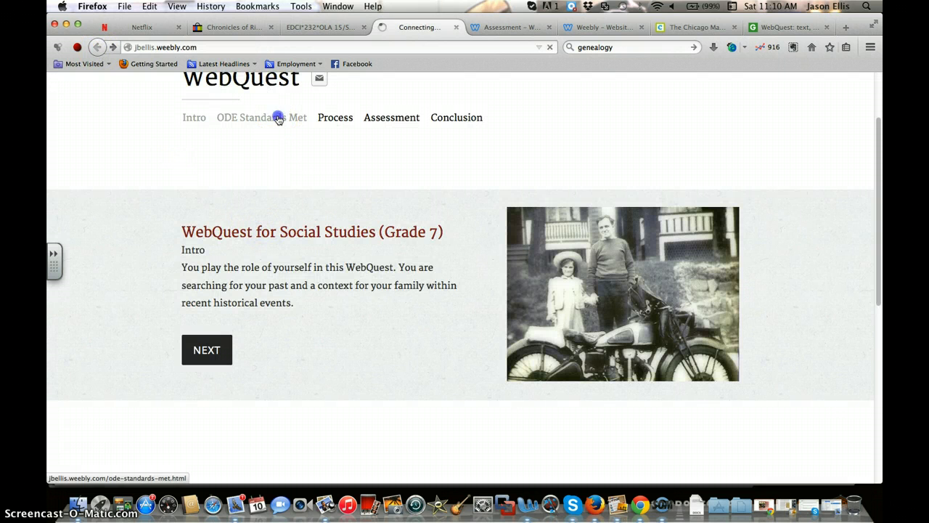
click(277, 116)
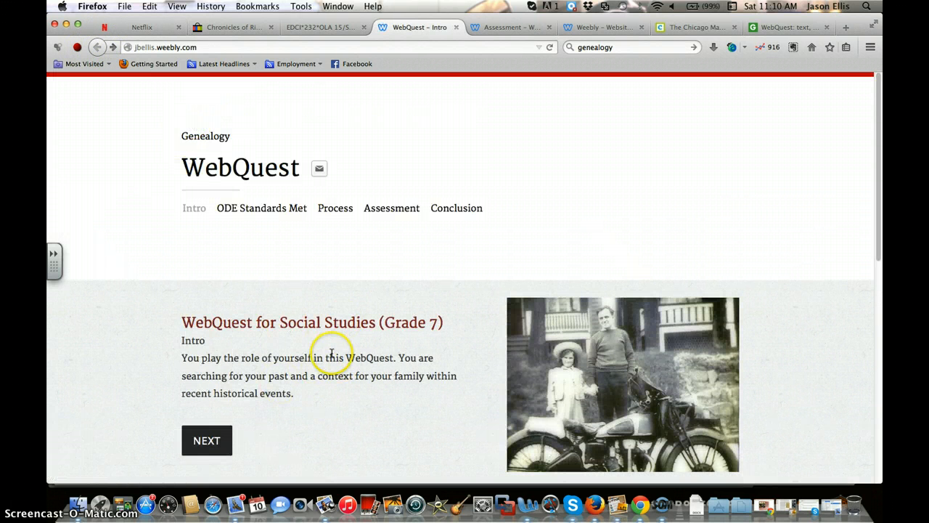
View the ODE Standards Met page, then read down through Steps 1–3 on the Process page.
click(262, 215)
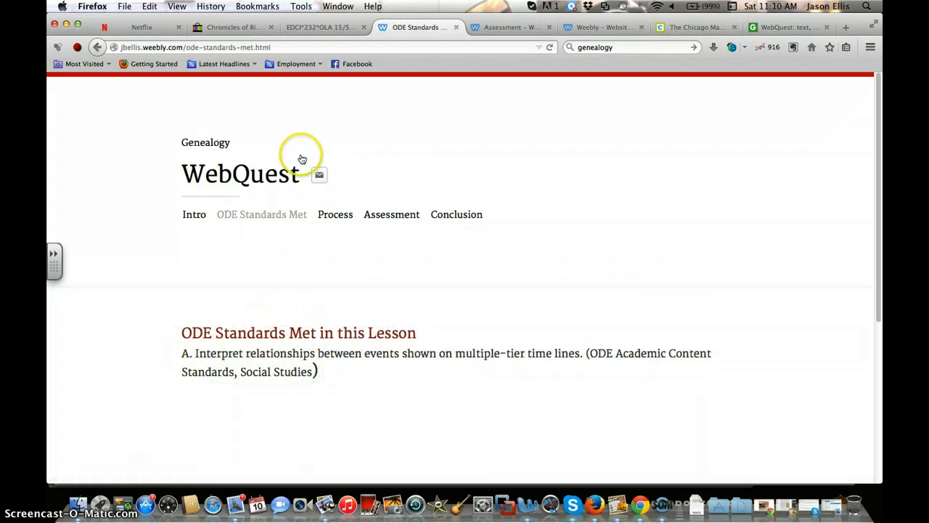
click(334, 215)
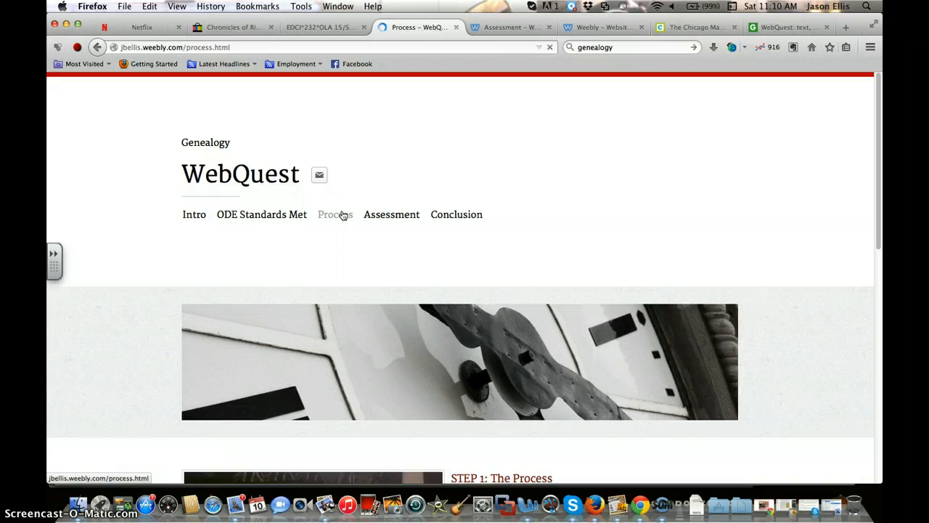
scroll(down, 3)
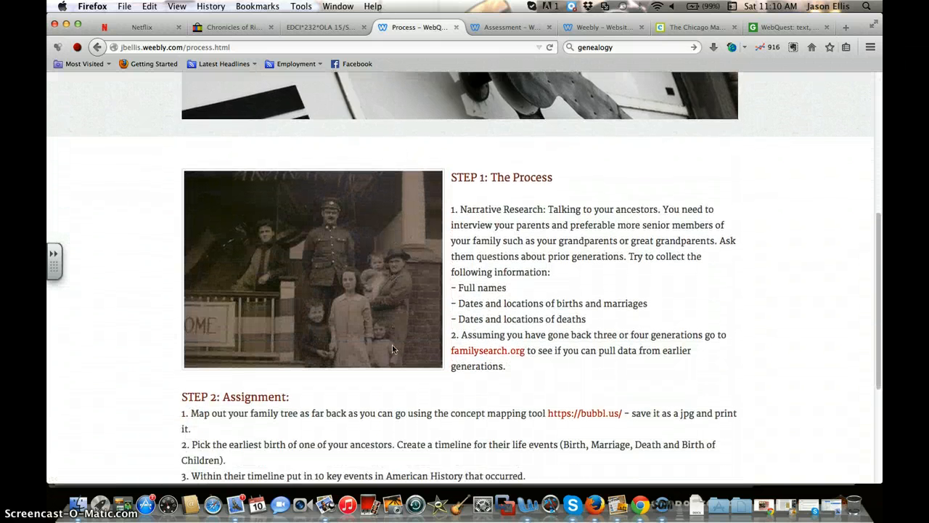
scroll(down, 3)
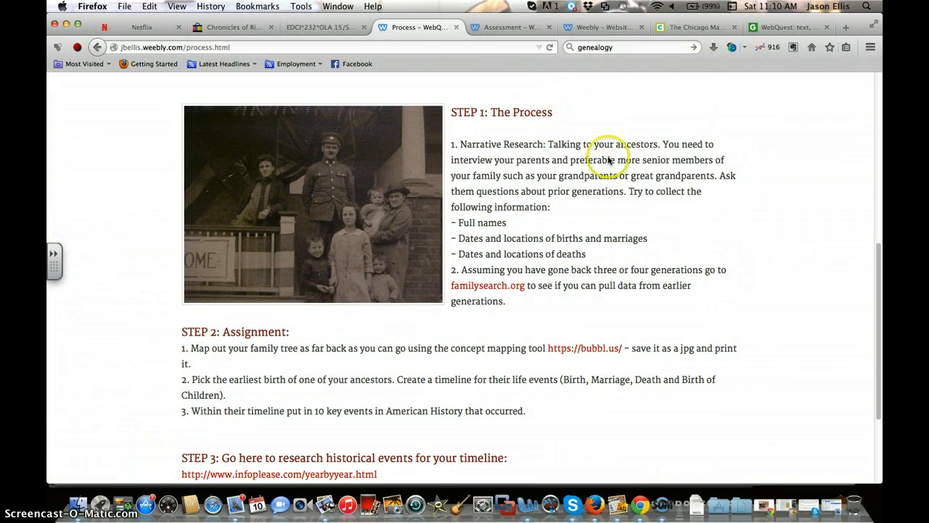
scroll(down, 3)
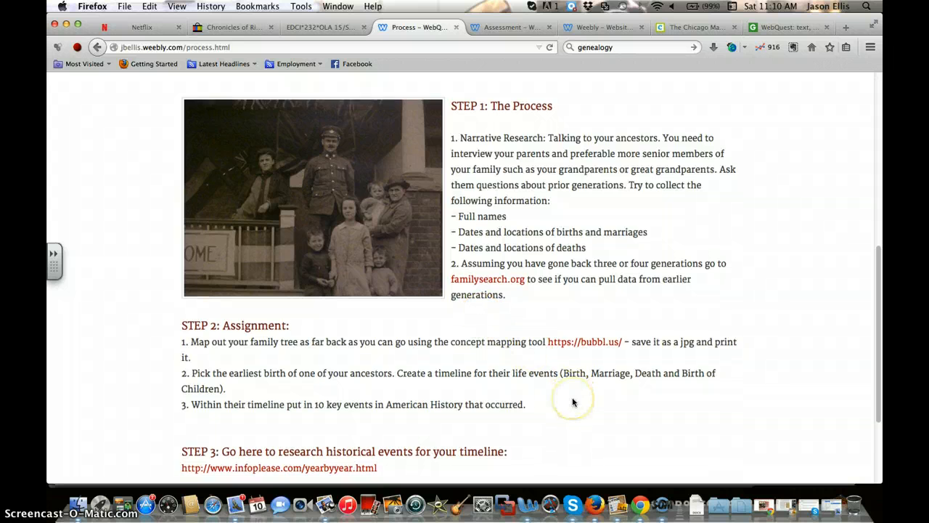
scroll(down, 3)
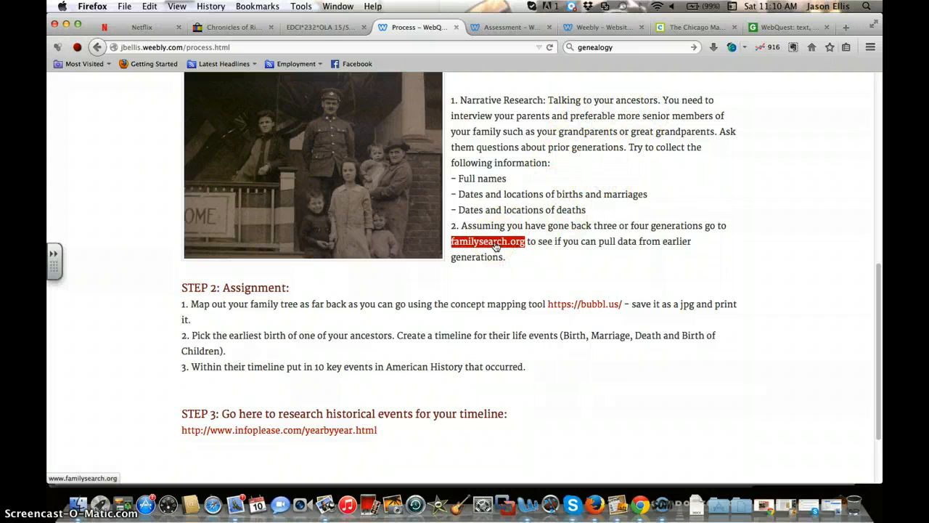
mouse_move(479, 241)
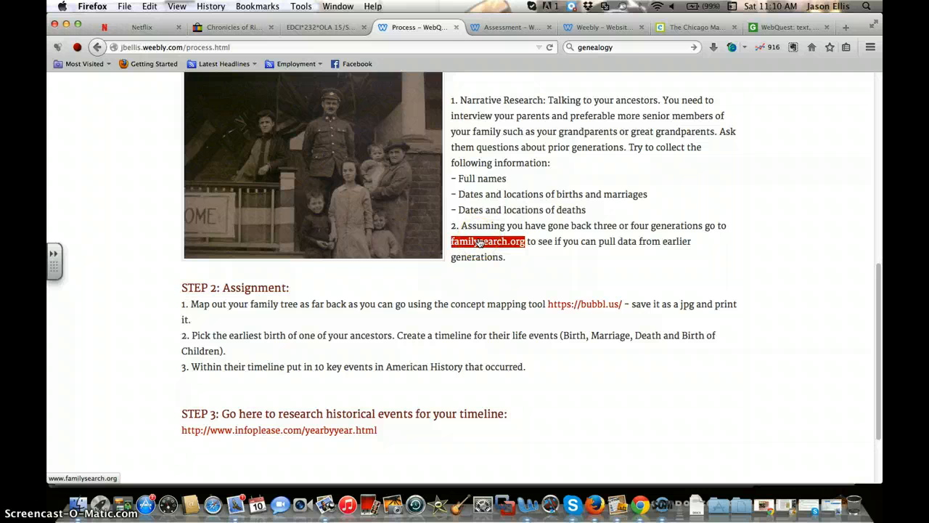
Follow the familysearch.org research link, then move on to the Assessment page's rubric.
click(488, 241)
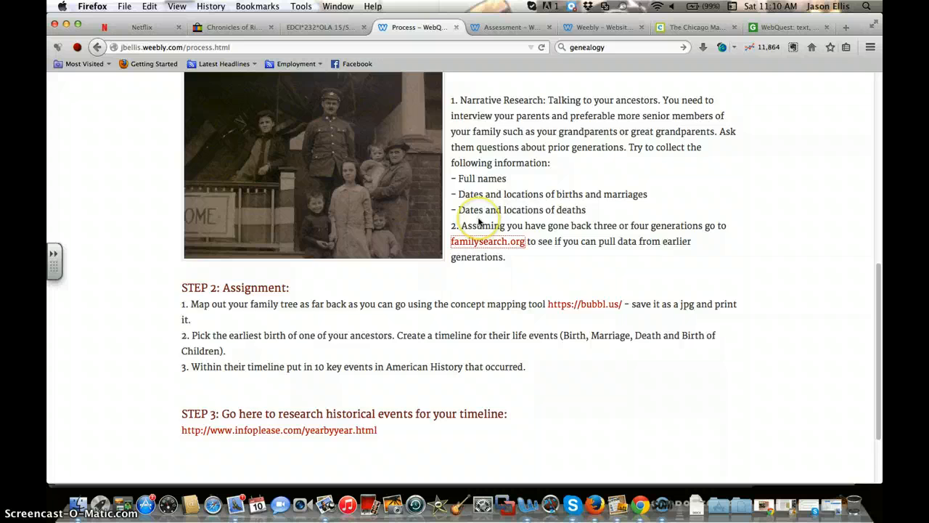
scroll(up, 3)
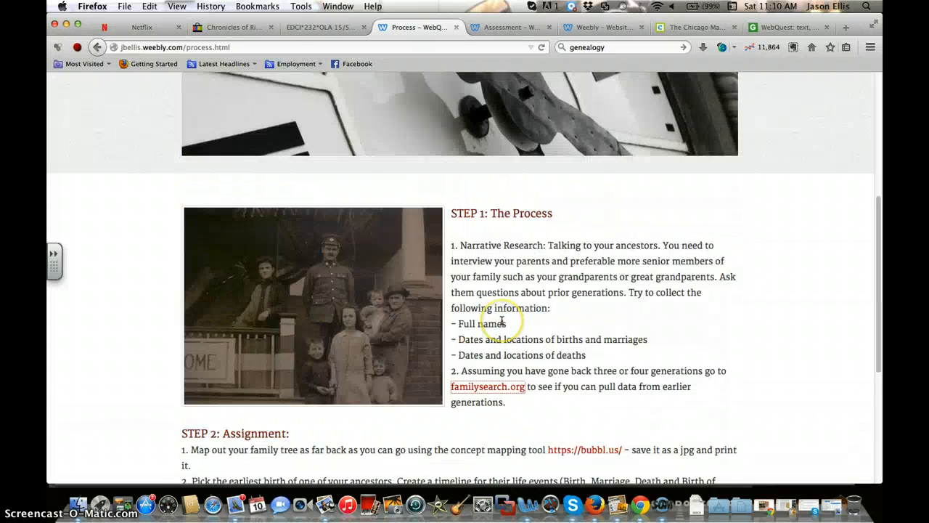
click(390, 215)
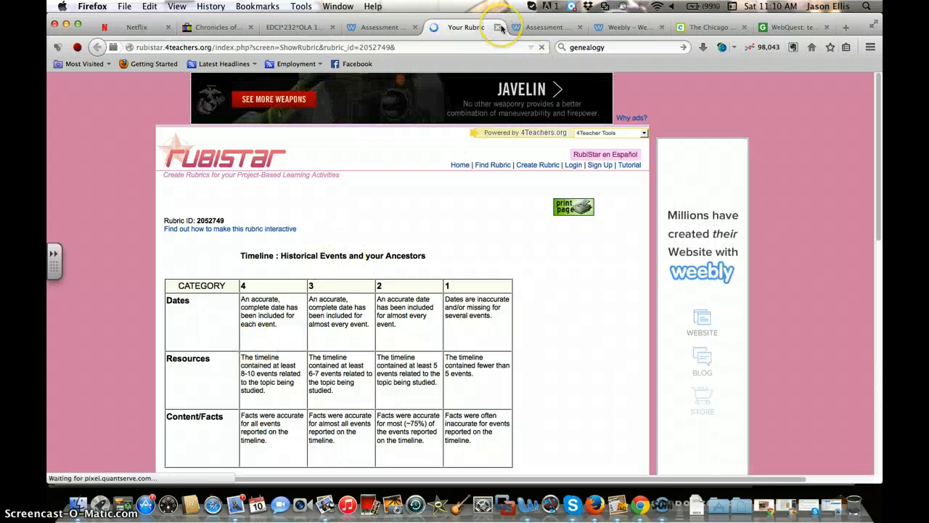
mouse_move(511, 26)
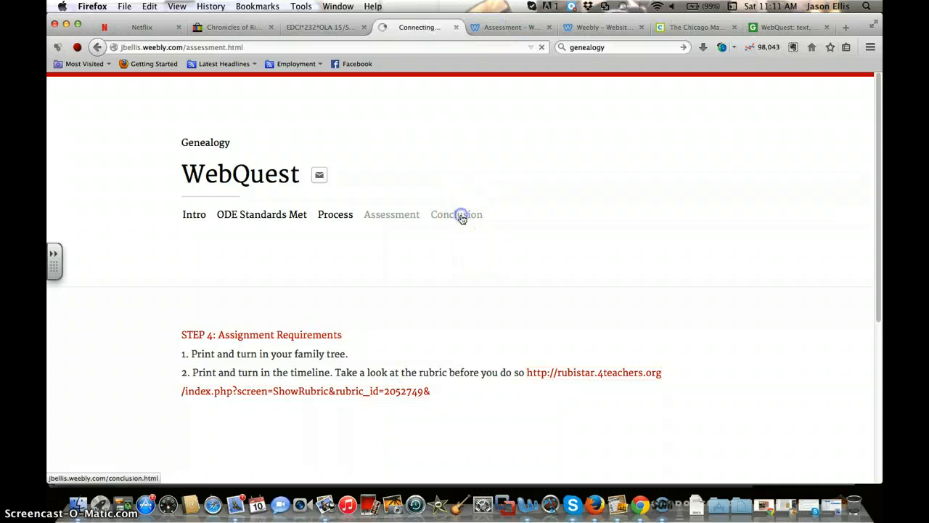
Navigate from Assessment to the Conclusion page with its genealogy resource links.
click(456, 215)
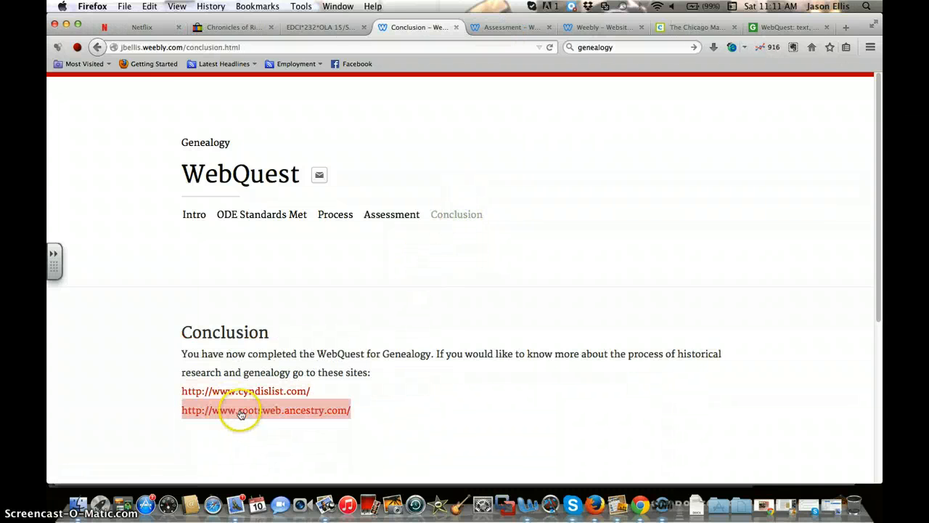
mouse_move(370, 398)
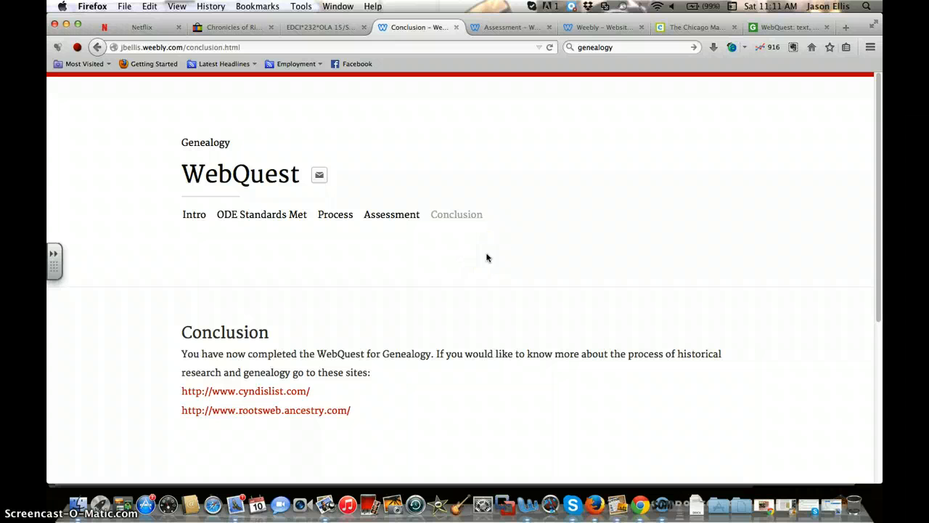
mouse_move(471, 203)
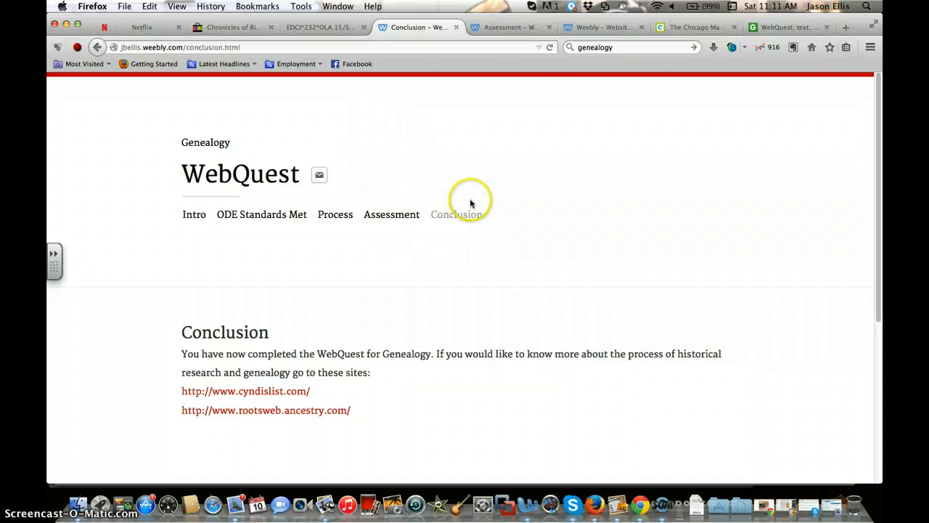
mouse_move(482, 153)
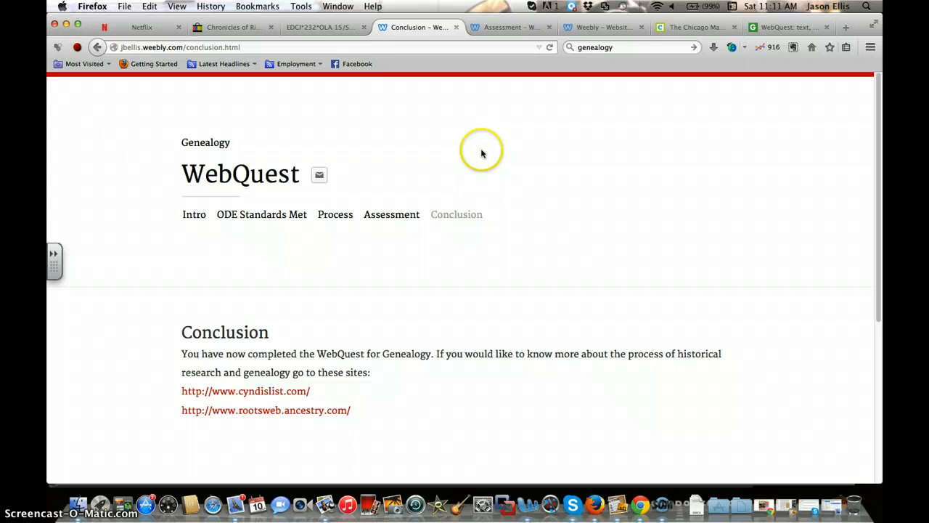
Return via the Angel module to the Weebly dashboard and log out of the account.
click(323, 26)
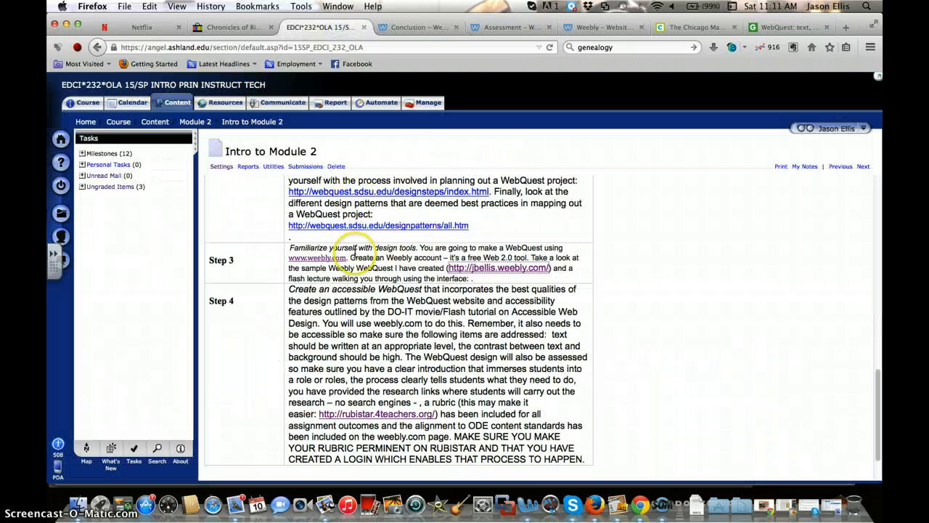
click(312, 258)
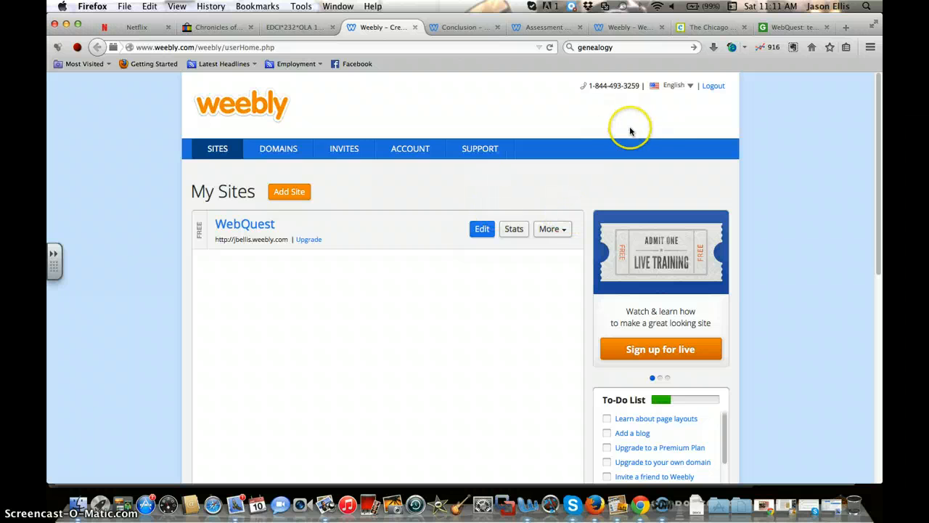
click(713, 85)
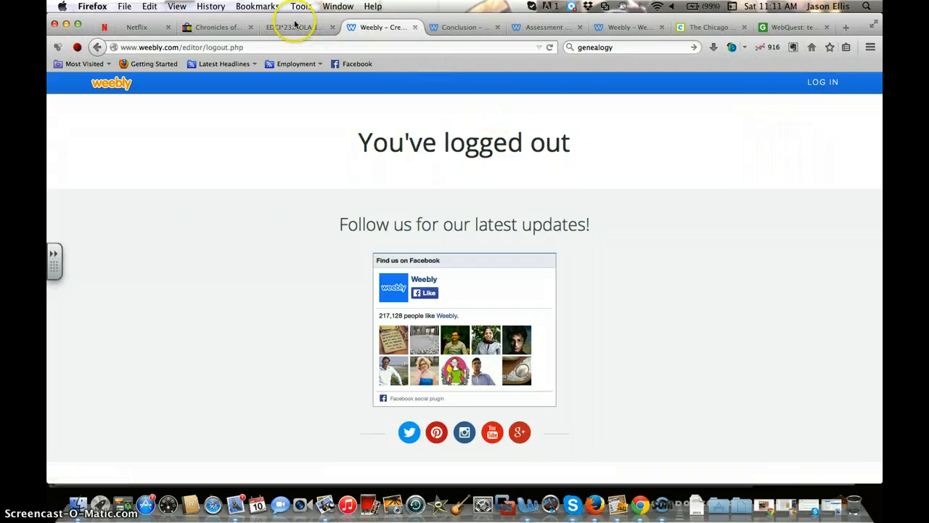
Go to weebly.com and log back in to reach the My Sites dashboard.
click(181, 46)
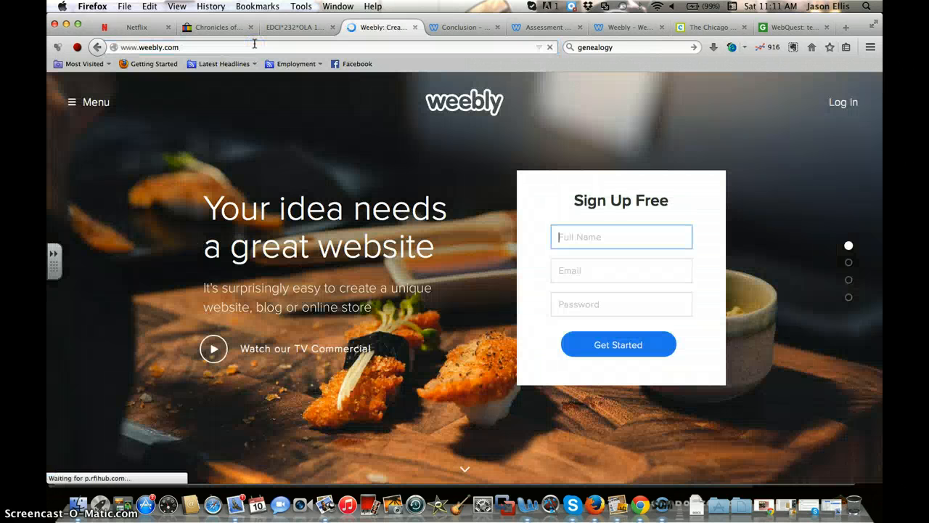
click(622, 237)
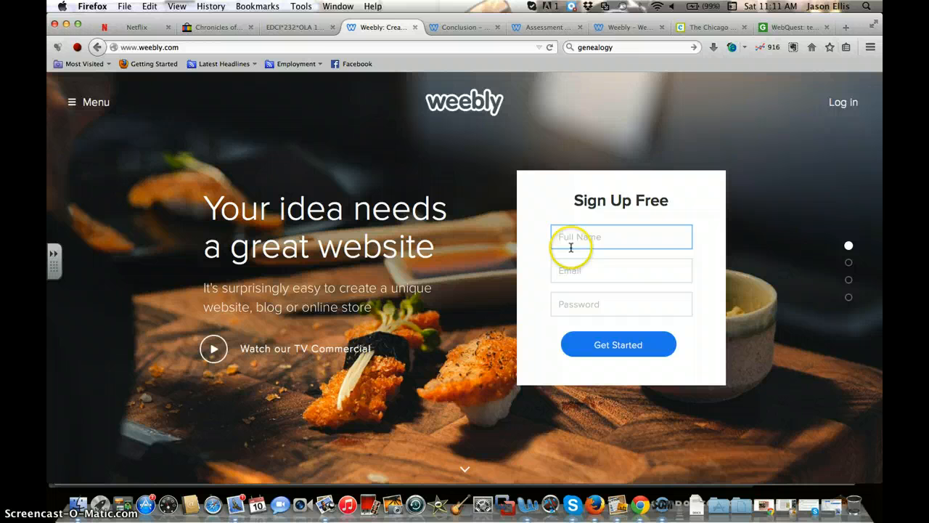
mouse_move(618, 252)
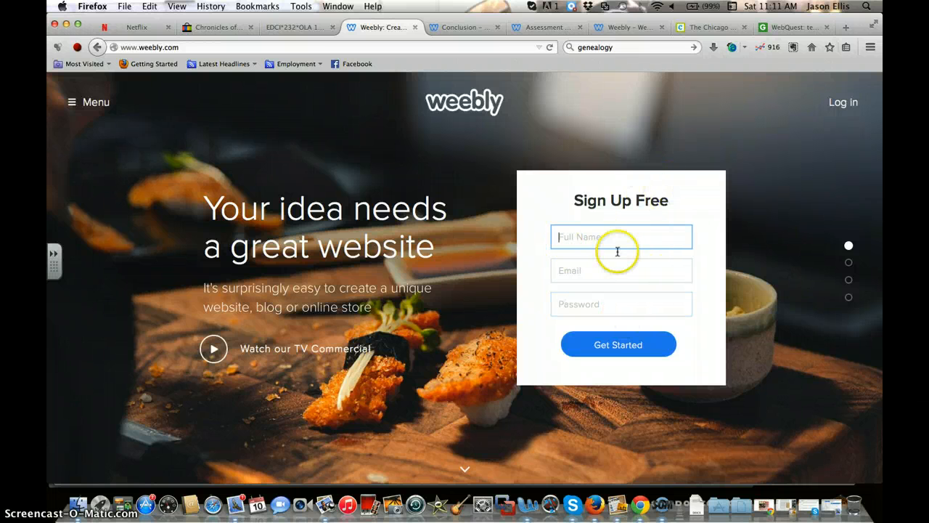
mouse_move(822, 105)
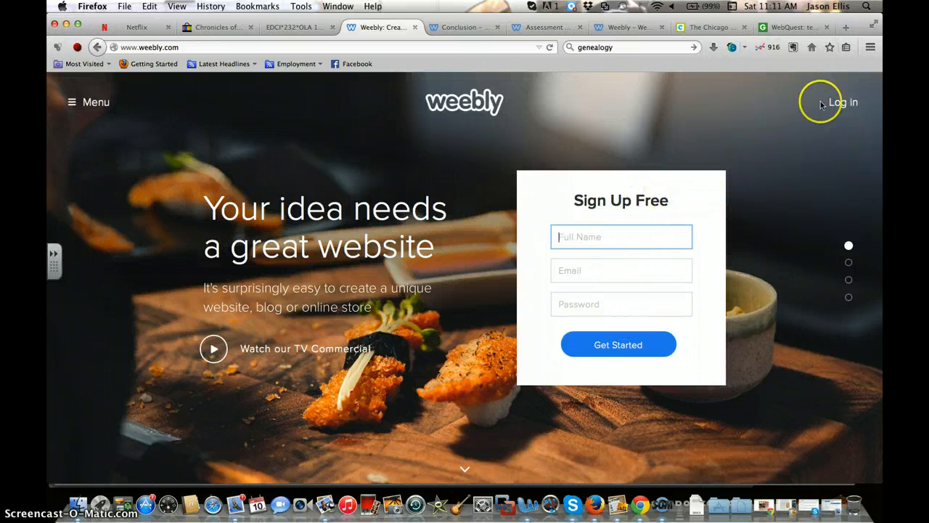
click(843, 102)
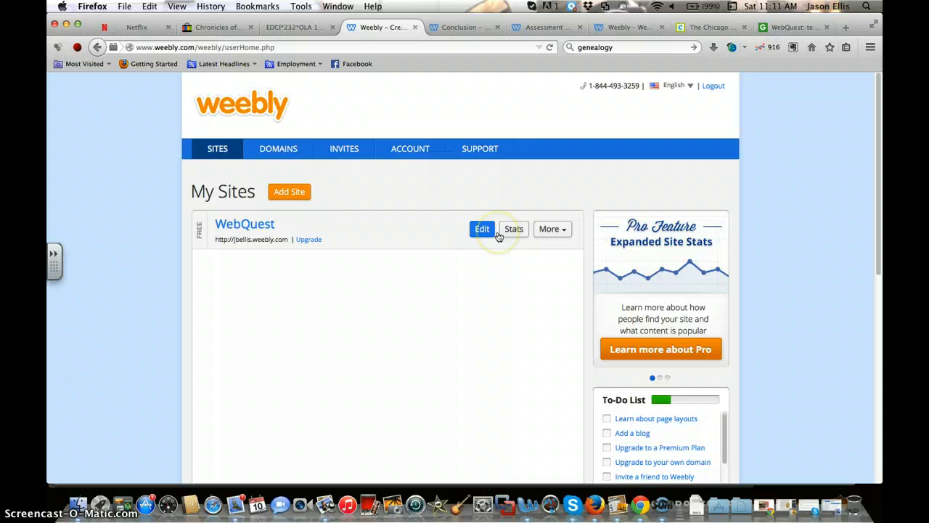
mouse_move(336, 203)
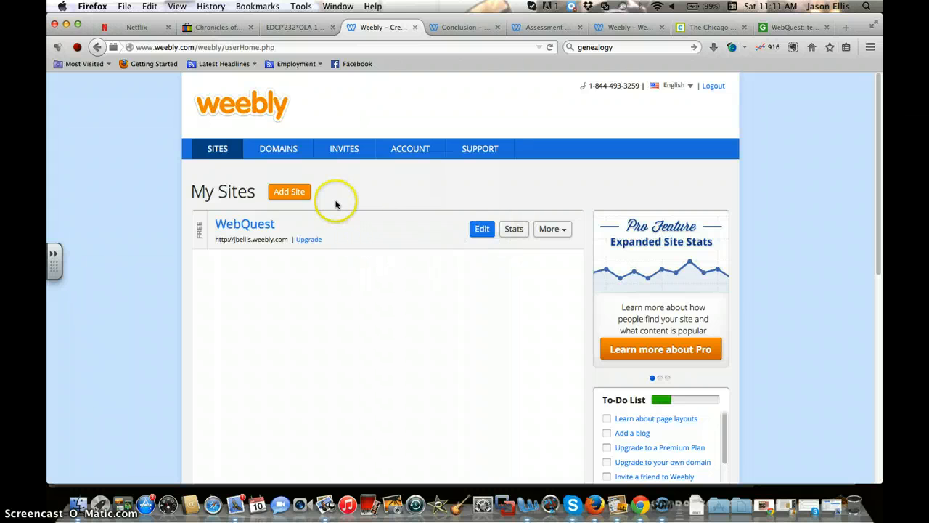
Browse the theme gallery, try a colour swatch on the clock theme and choose it.
click(288, 191)
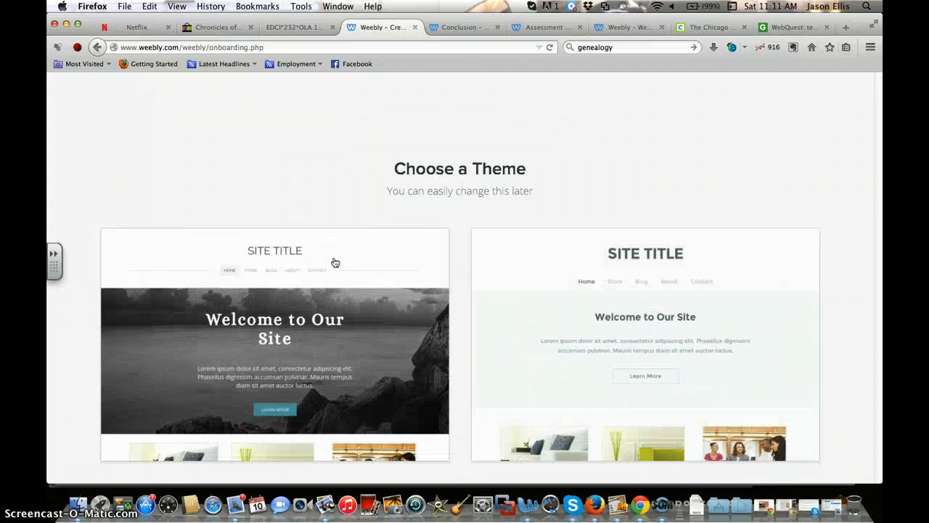
scroll(down, 3)
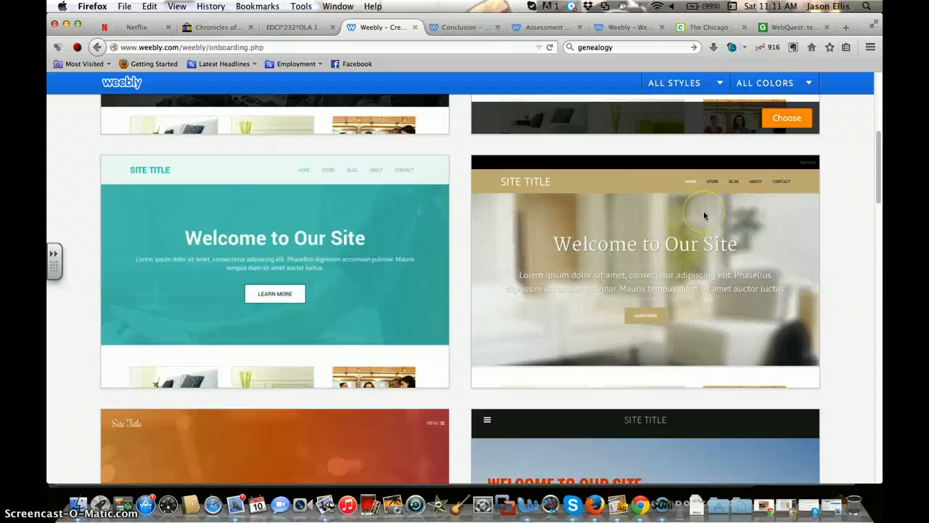
scroll(down, 3)
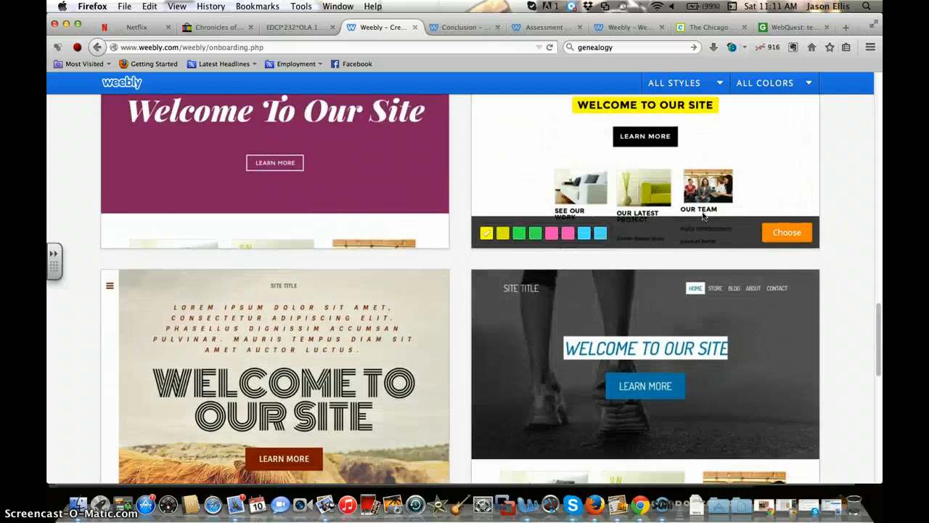
scroll(down, 3)
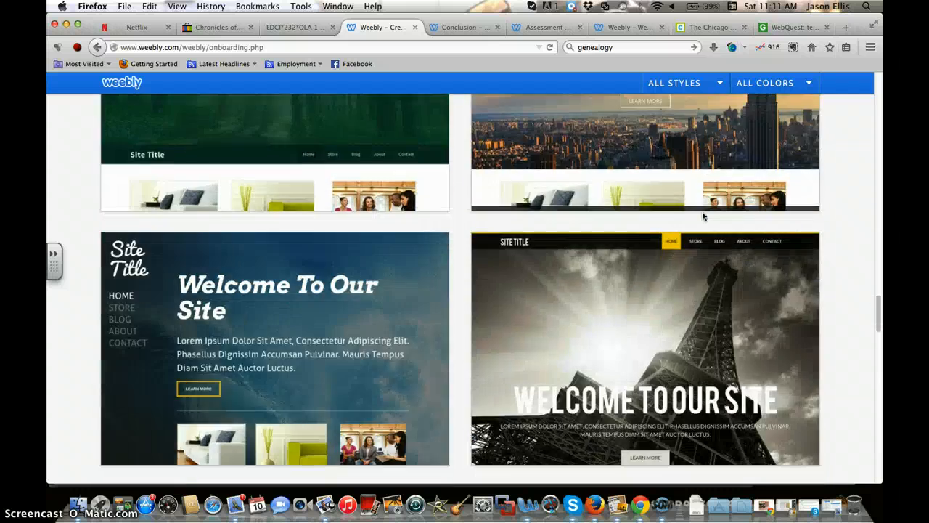
scroll(down, 3)
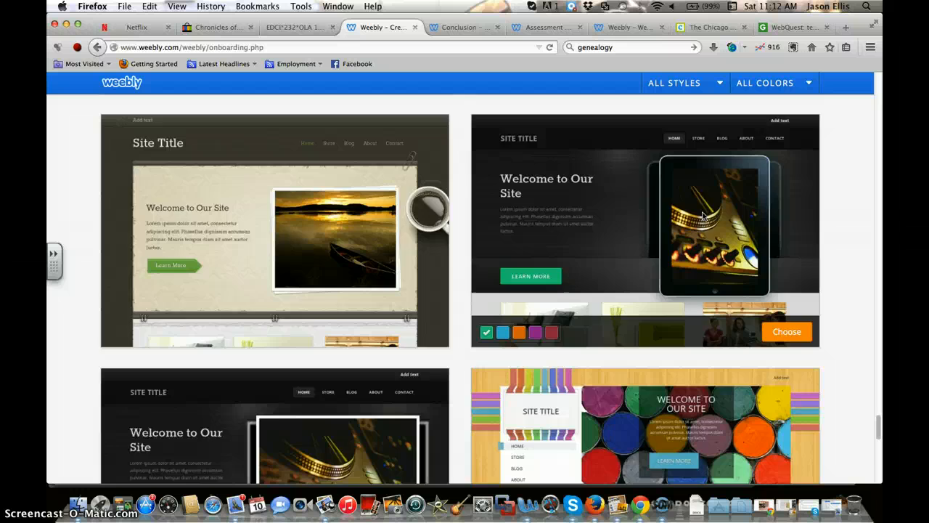
scroll(down, 3)
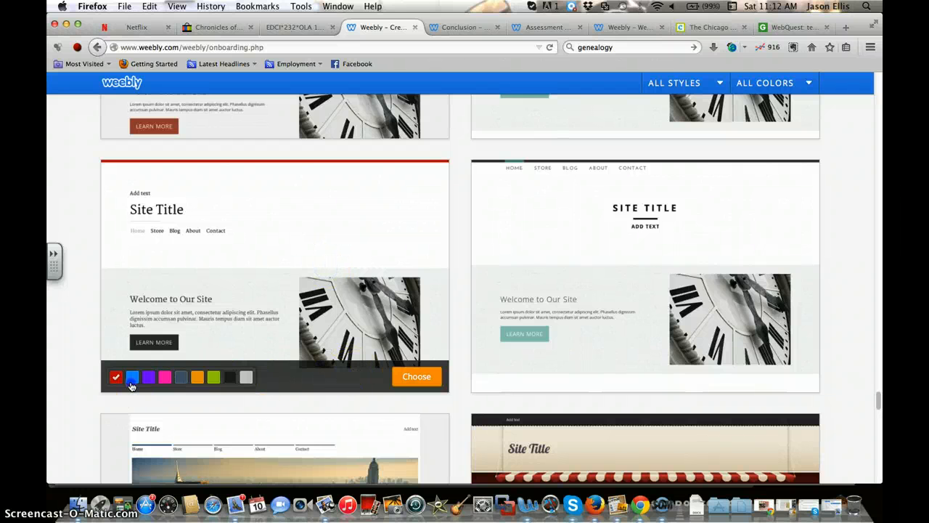
click(132, 378)
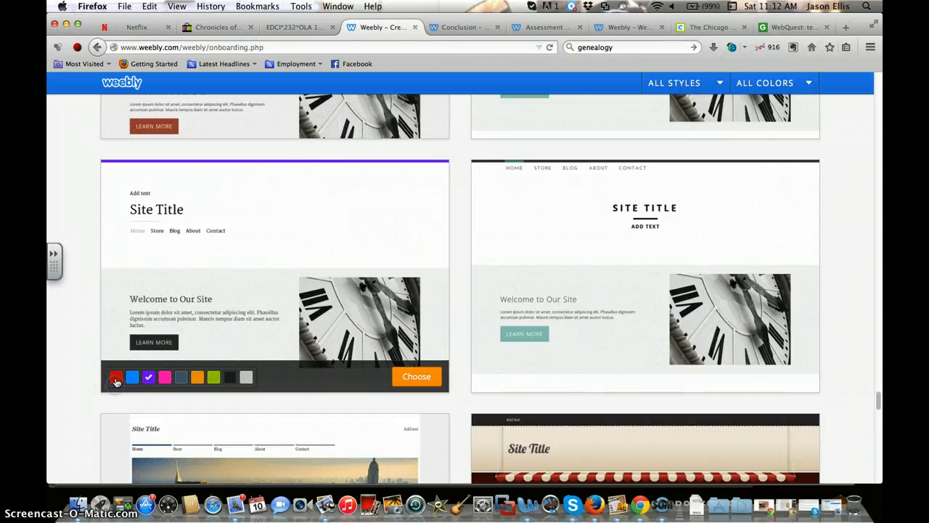
click(416, 376)
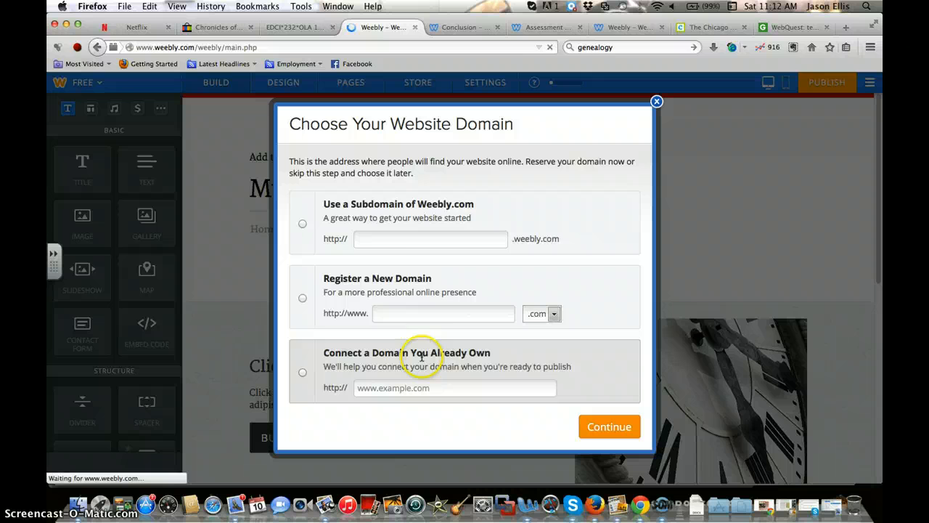
Select Use a Subdomain and try the name 'Droc', which is taken, before dismissing the dialog.
click(302, 224)
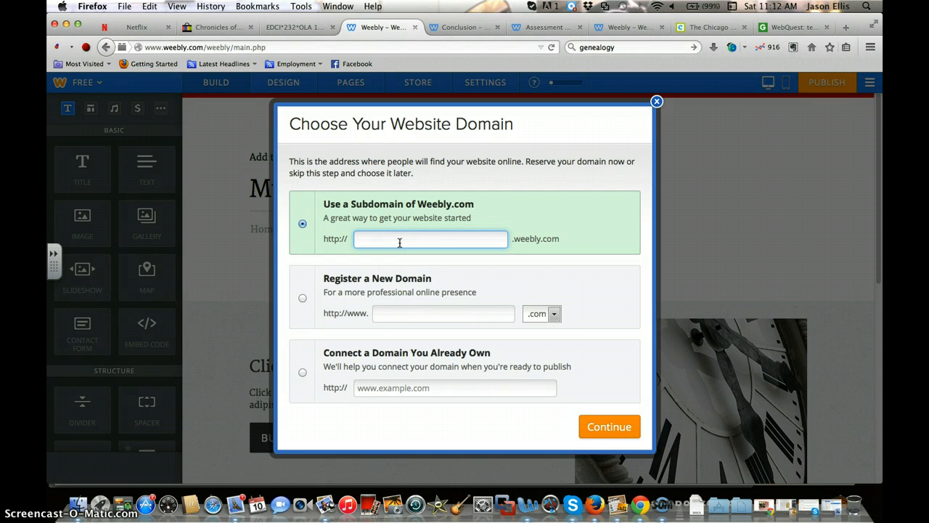
text(Dr.)
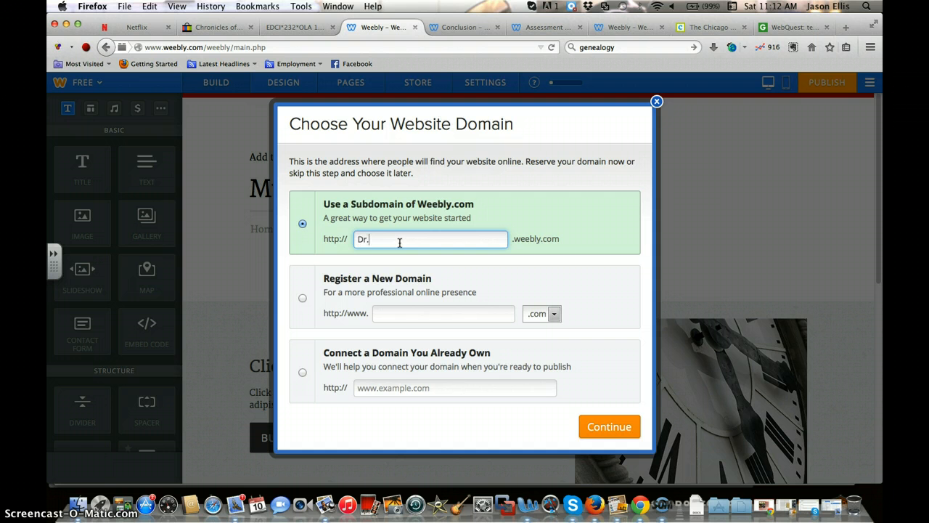
key(Backspace)
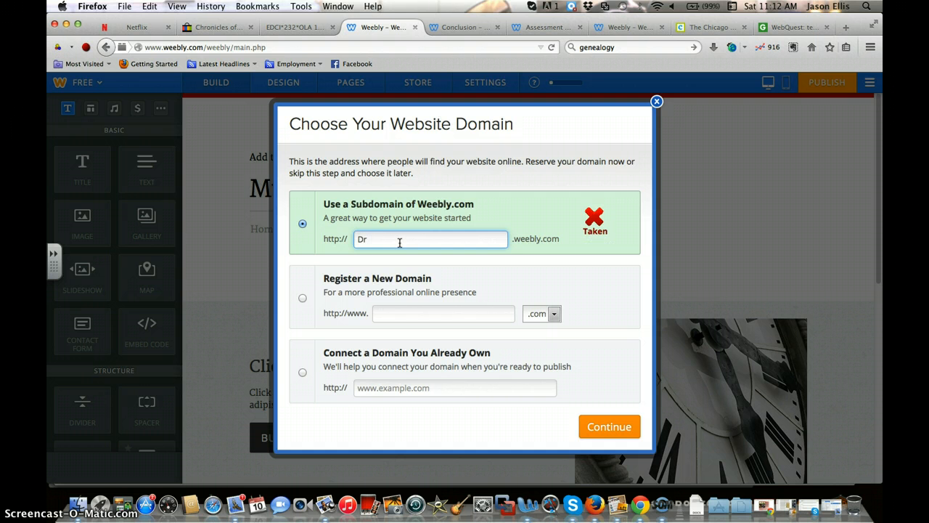
text(oc)
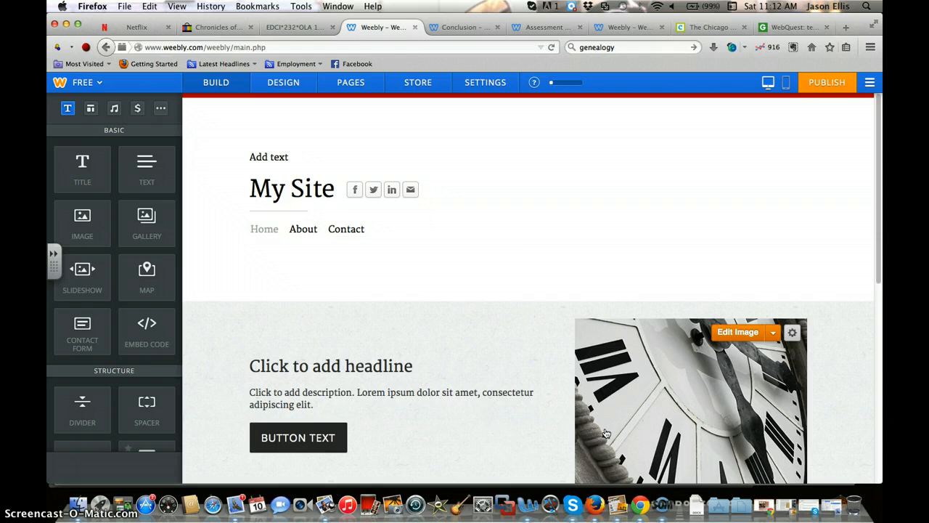
Label the header text Genealogy and replace the My Site title with WebQuest.
scroll(down, 3)
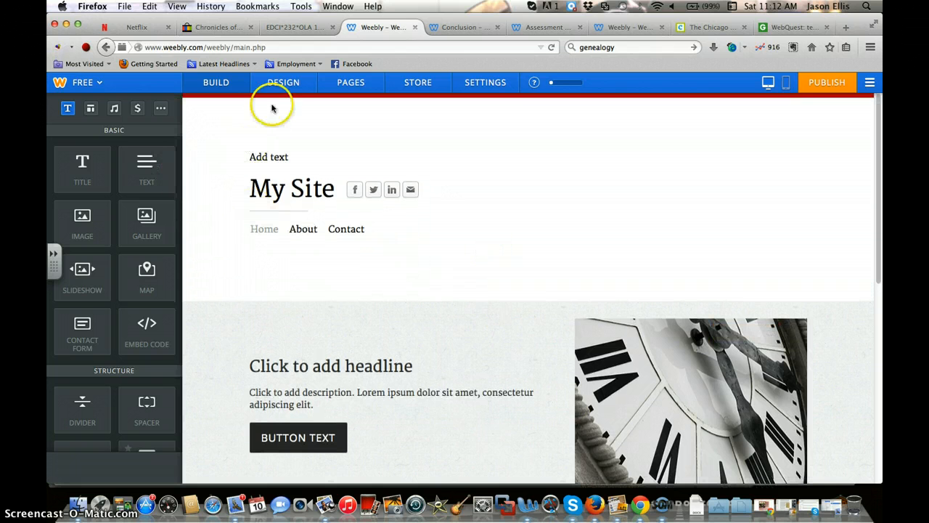
click(270, 157)
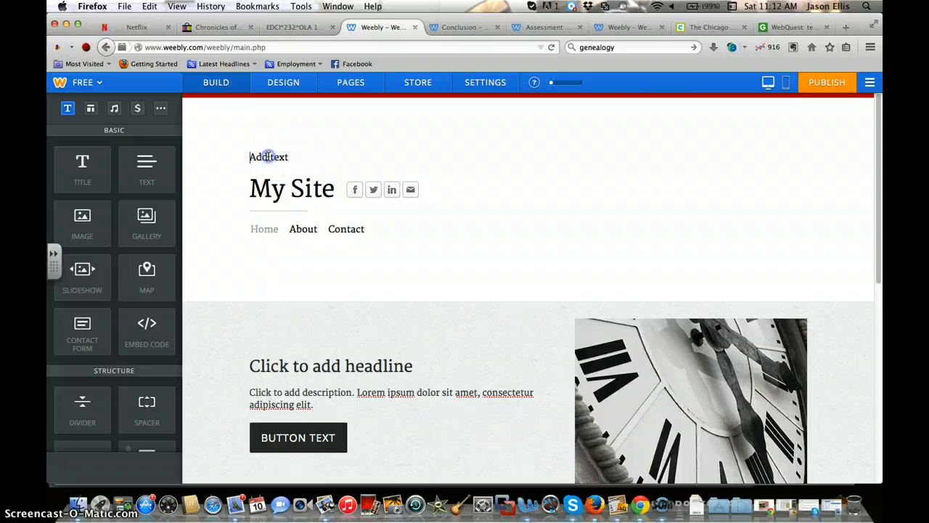
click(269, 157)
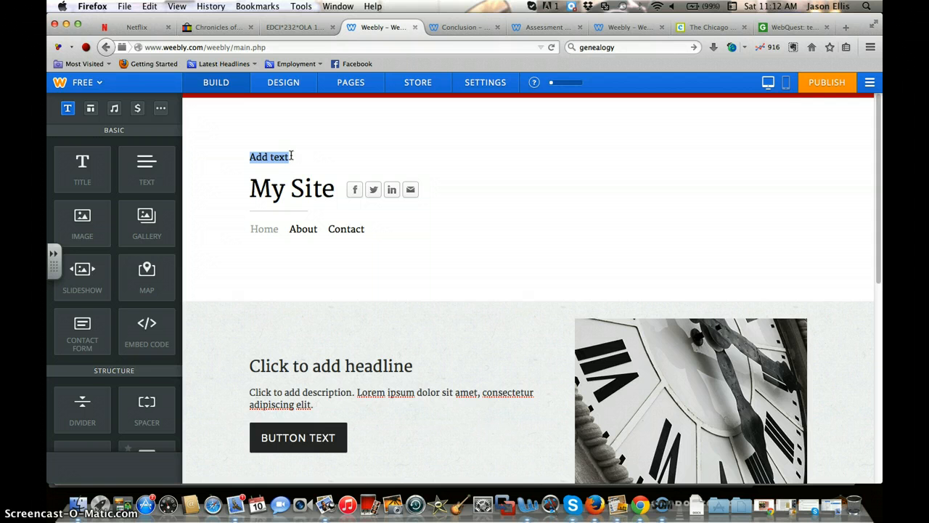
text(Genealogy)
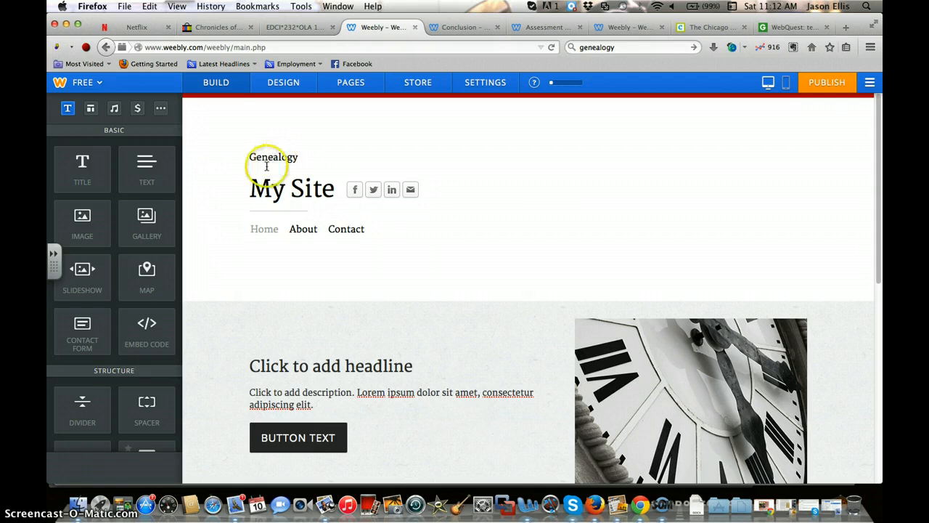
click(305, 189)
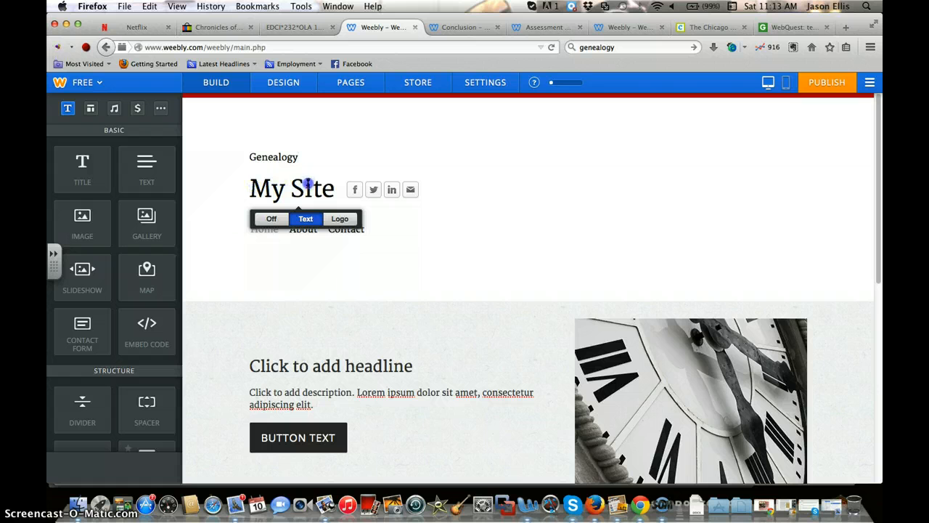
double_click(291, 188)
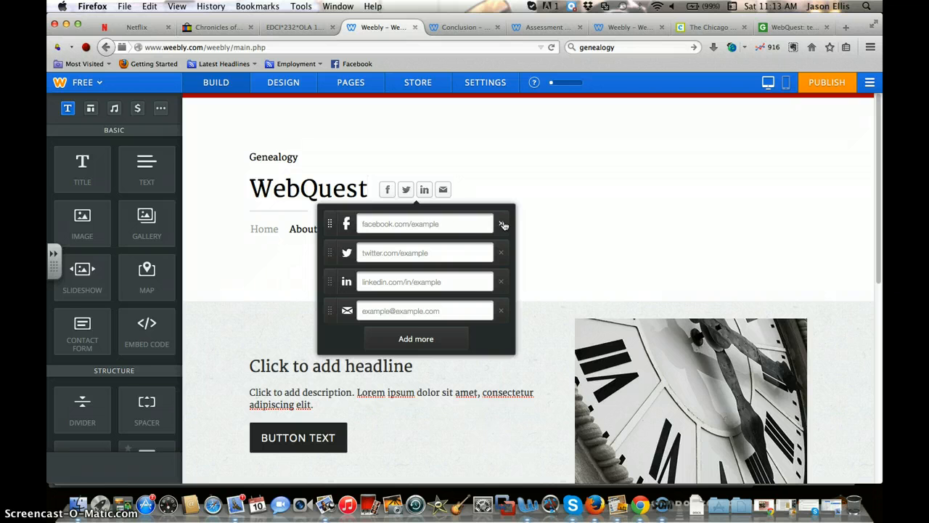
Delete the Facebook, Twitter and LinkedIn links and enter the jbel... email address.
click(501, 224)
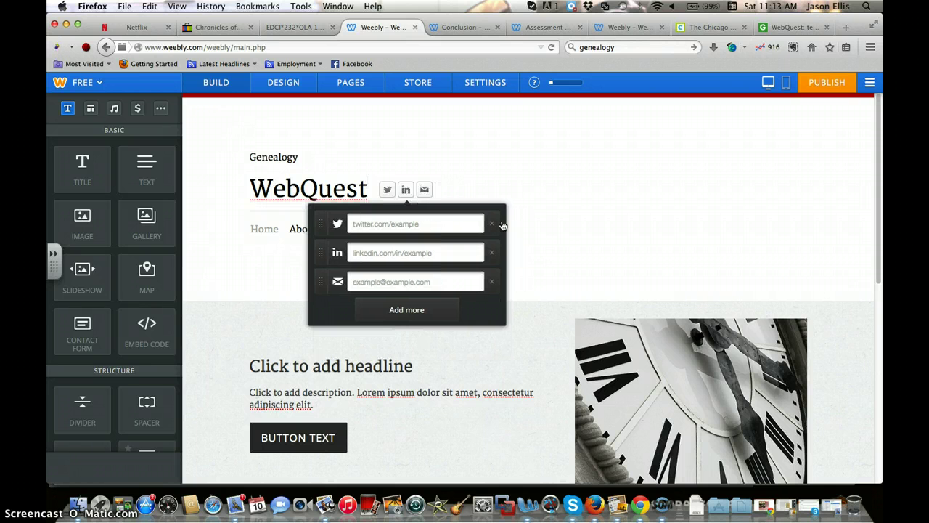
click(490, 224)
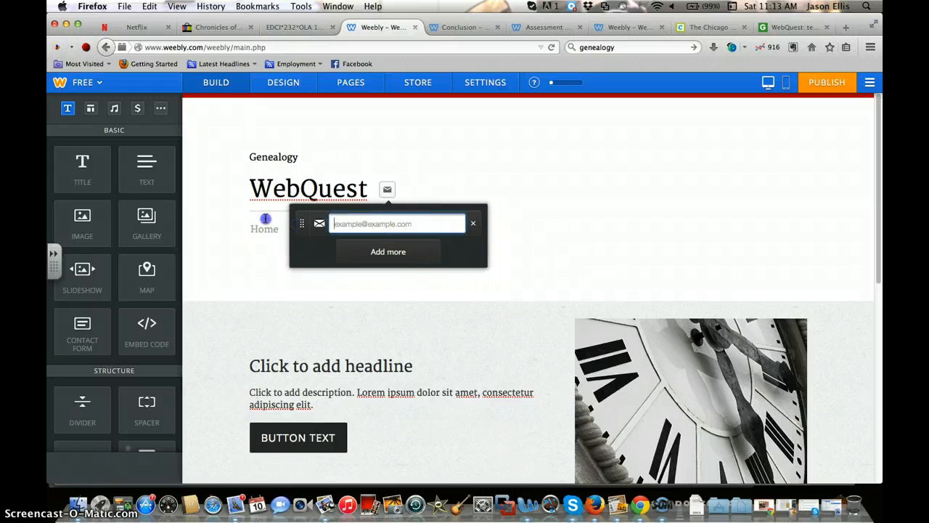
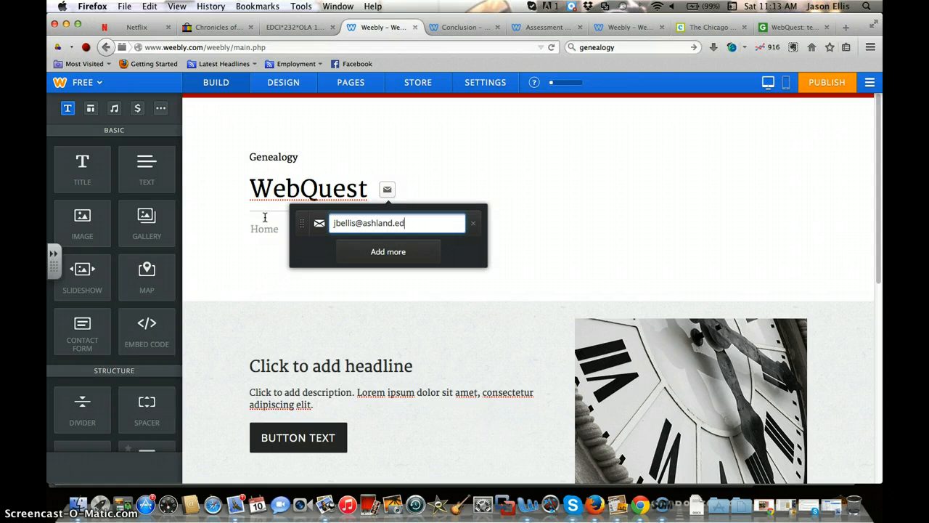
click(554, 221)
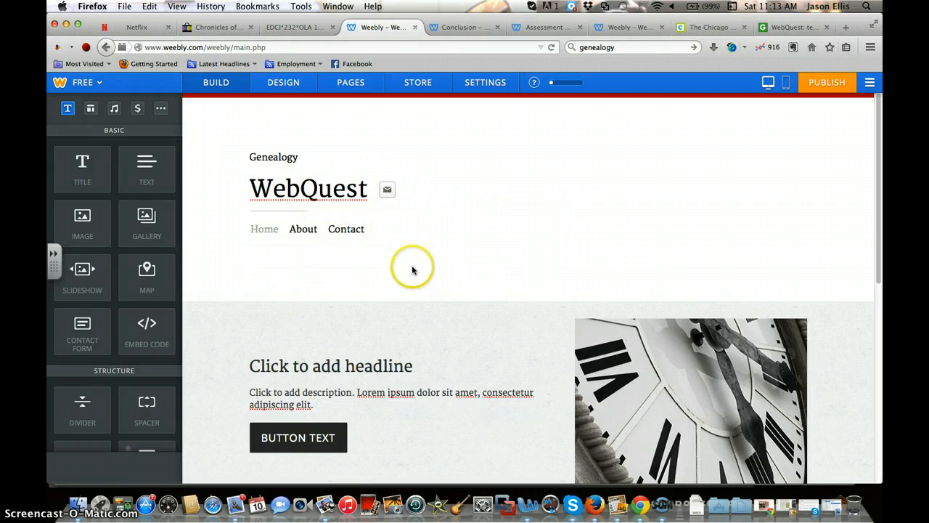
click(345, 235)
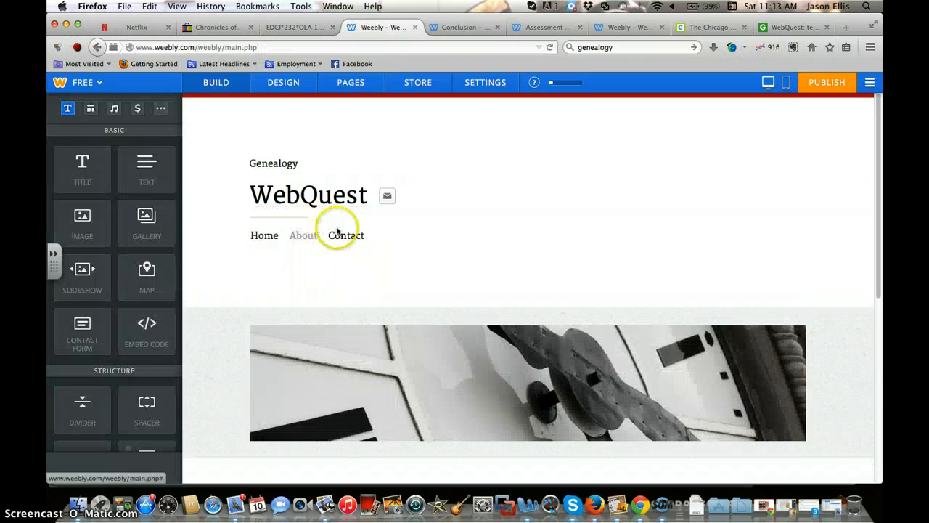
mouse_move(264, 240)
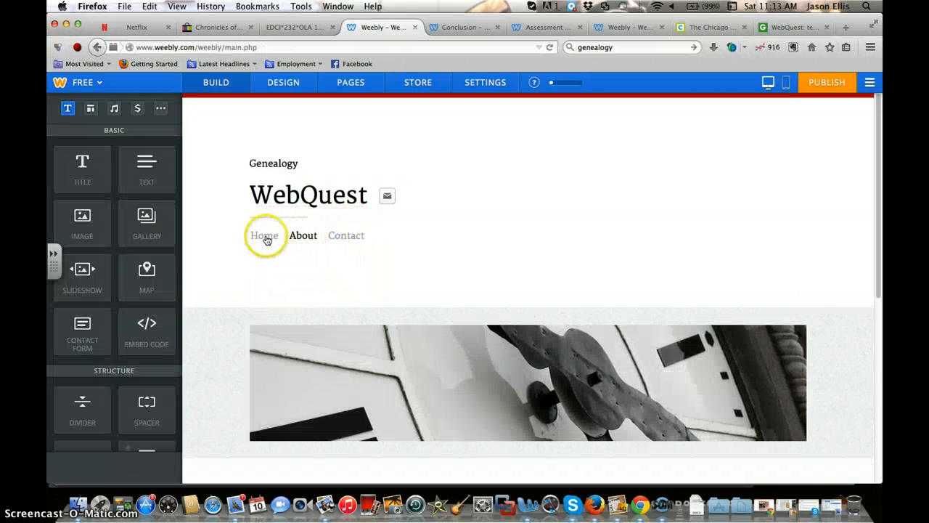
scroll(down, 3)
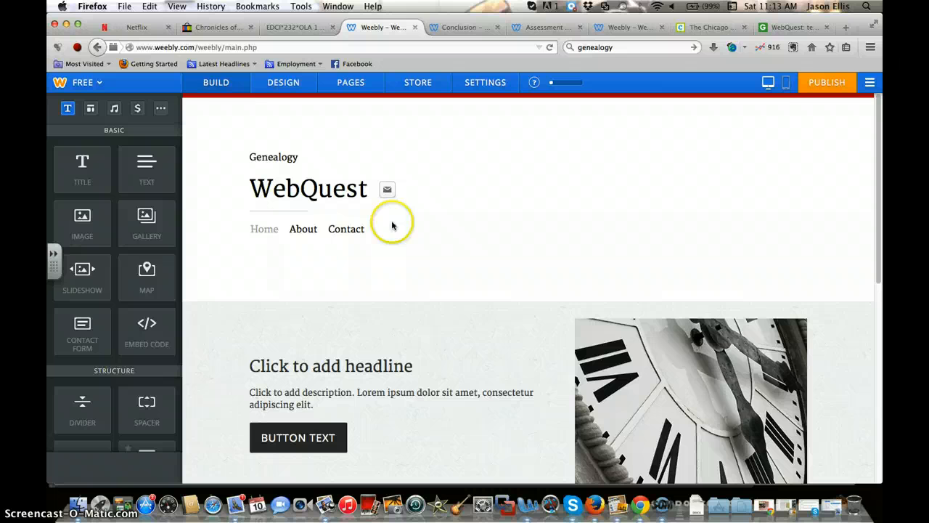
mouse_move(215, 82)
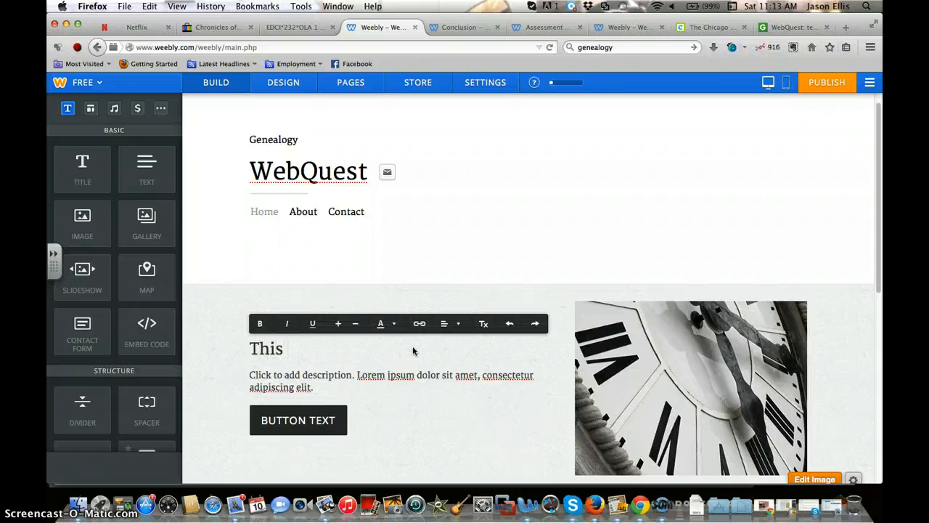
Finish the headline 'This is your quest...' and select the placeholder description for removal.
text(is your)
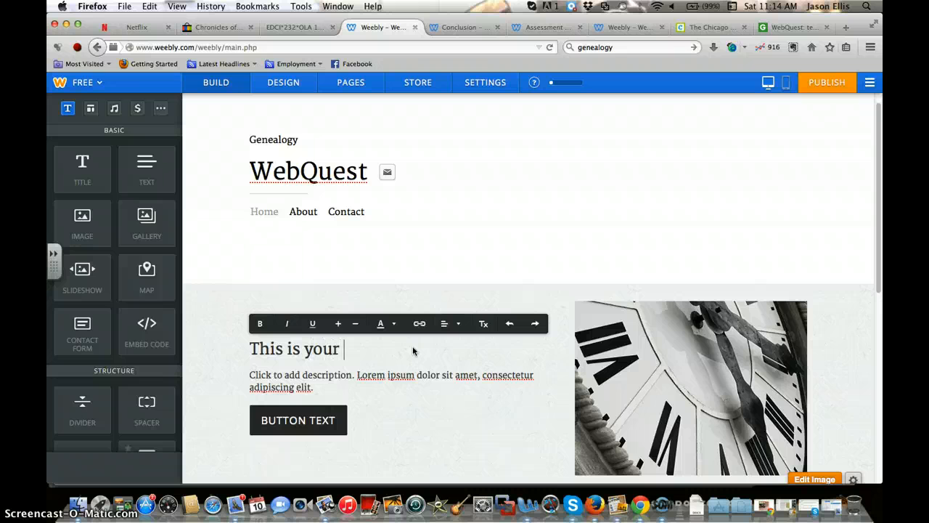
text(quest)
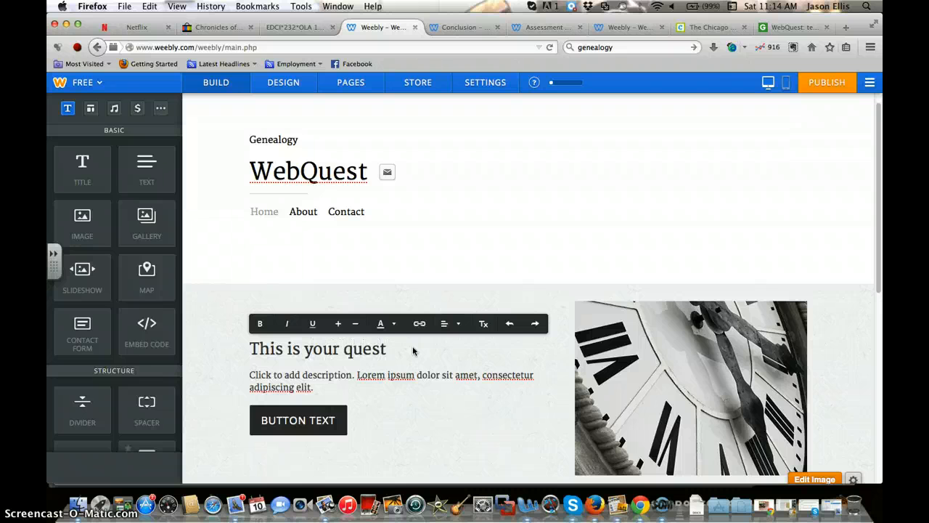
text(..)
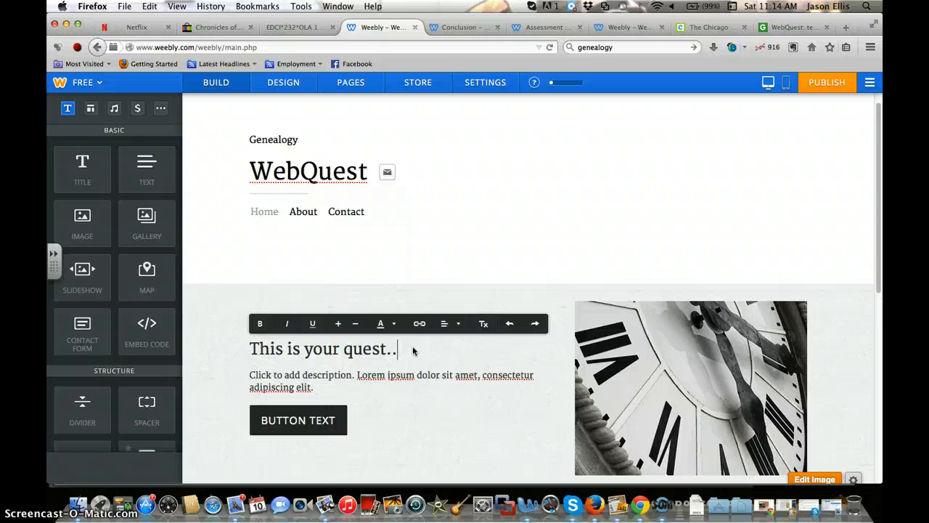
double_click(325, 348)
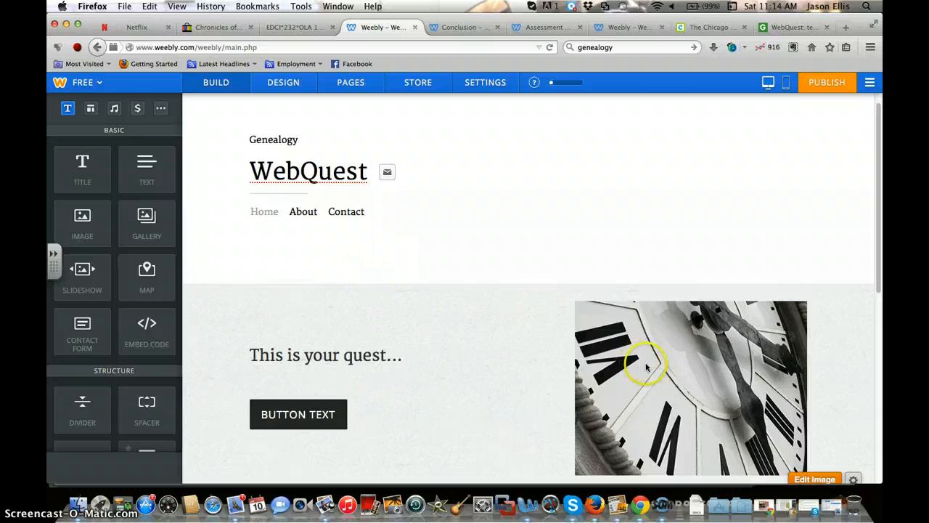
click(772, 314)
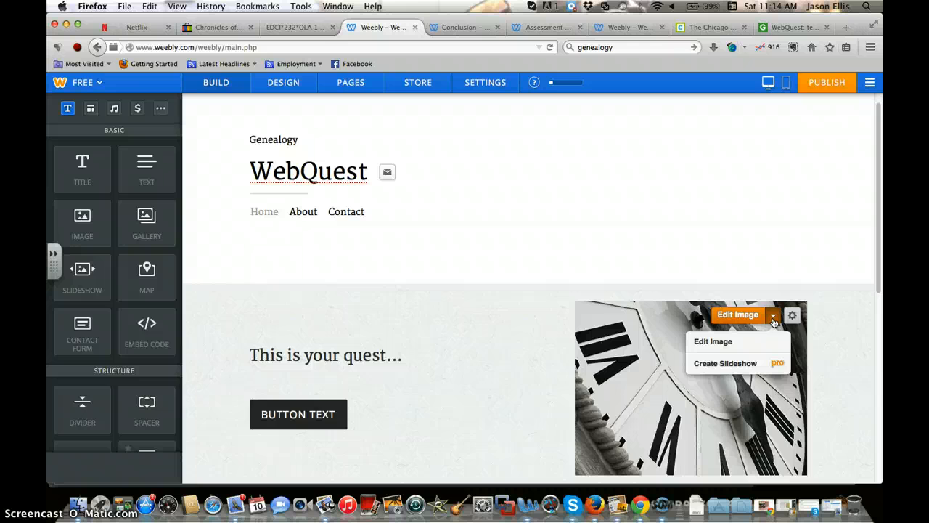
Edit the header image and upload the old family photograph screenshot from the computer.
click(712, 341)
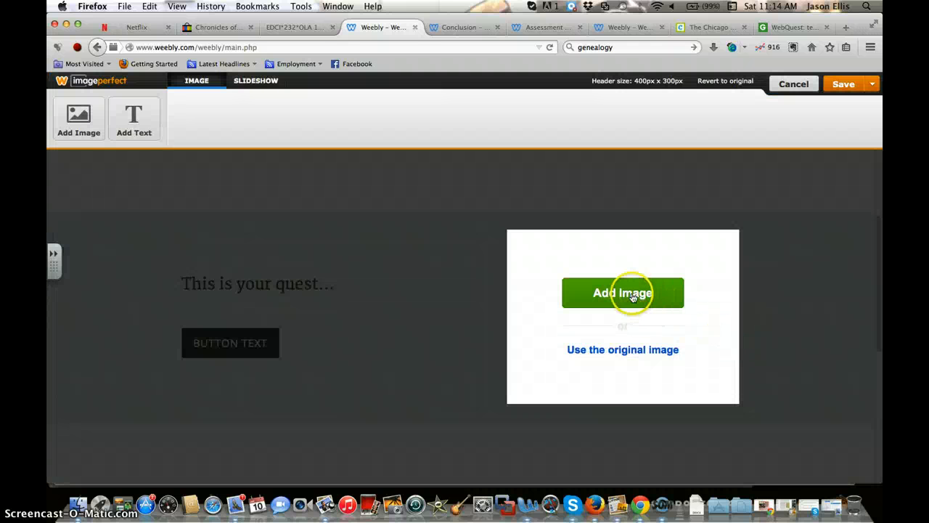
click(623, 294)
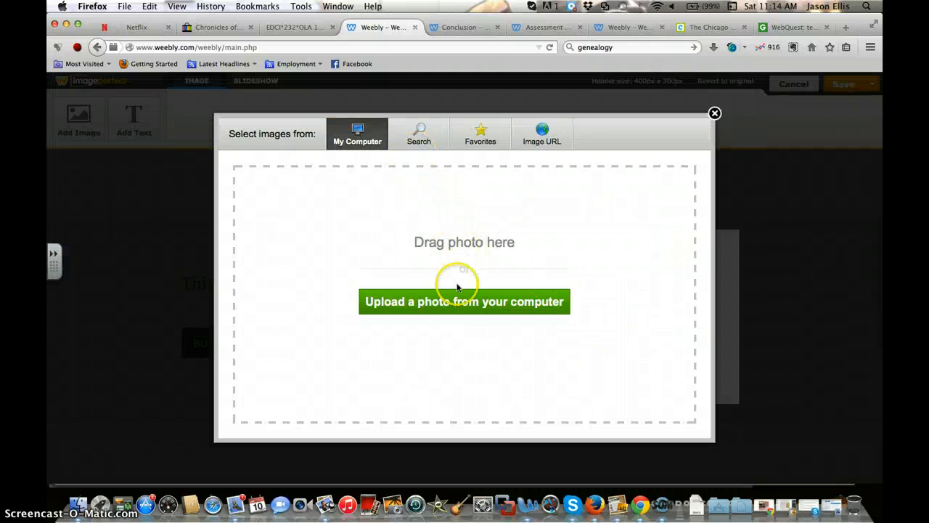
click(465, 301)
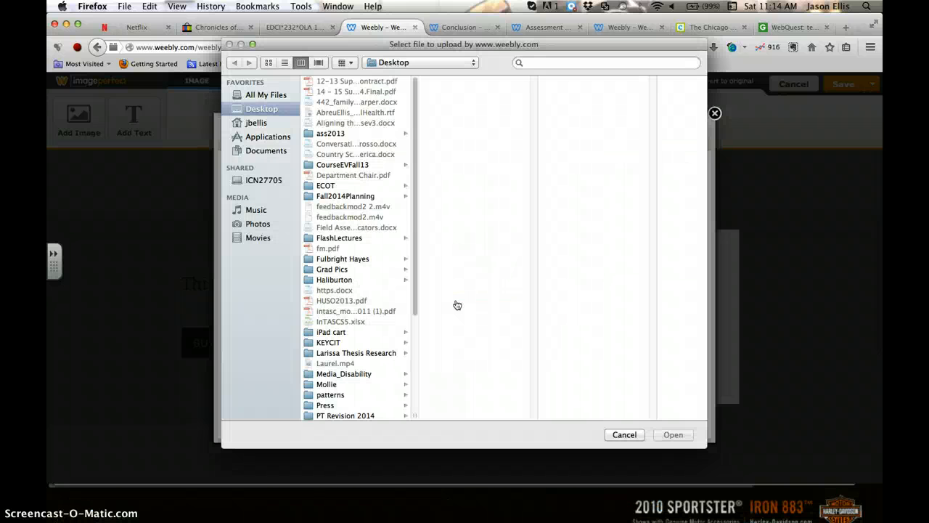
scroll(down, 3)
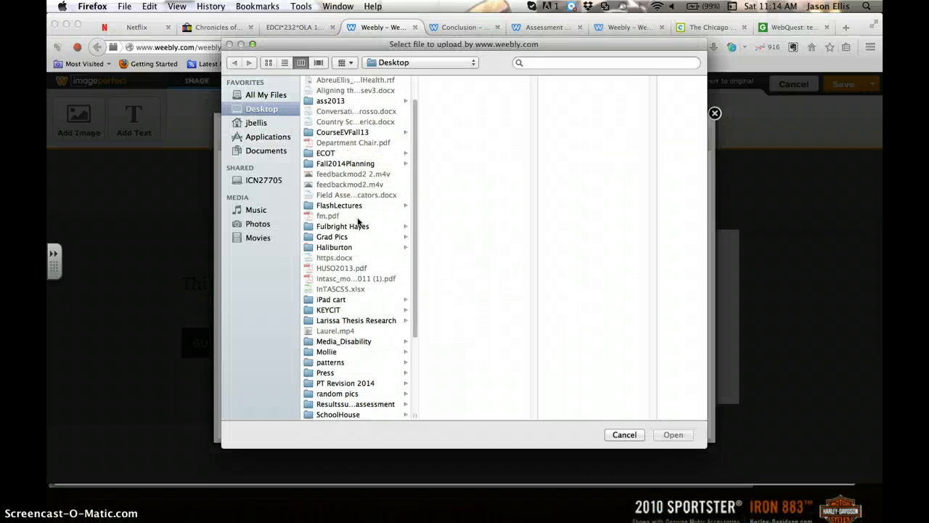
scroll(down, 3)
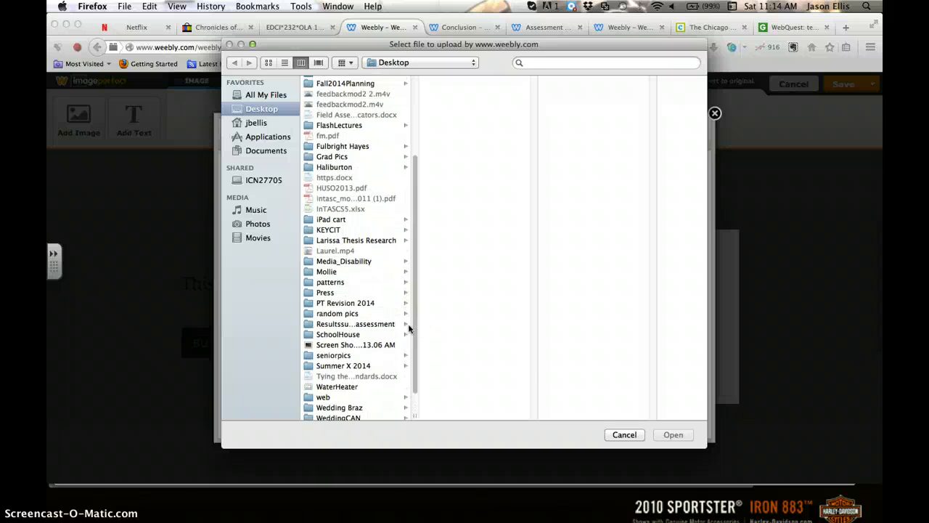
click(345, 344)
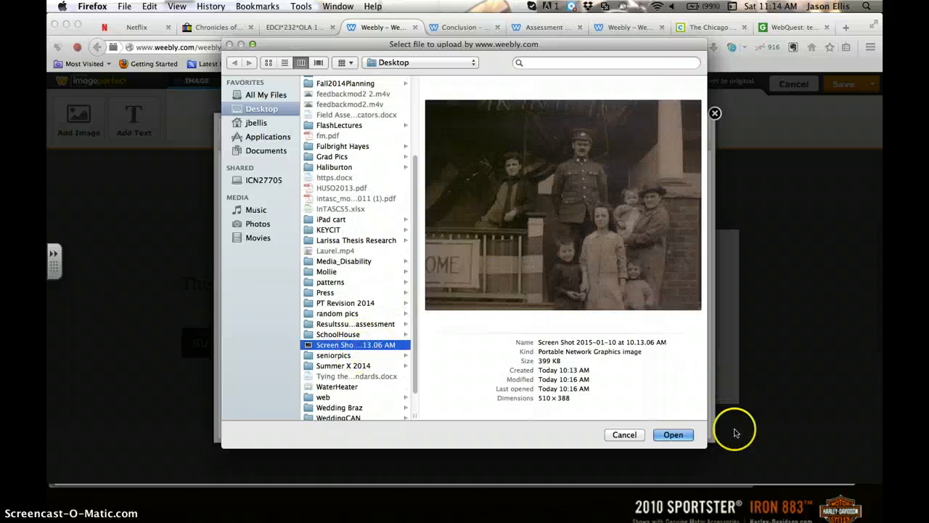
click(674, 436)
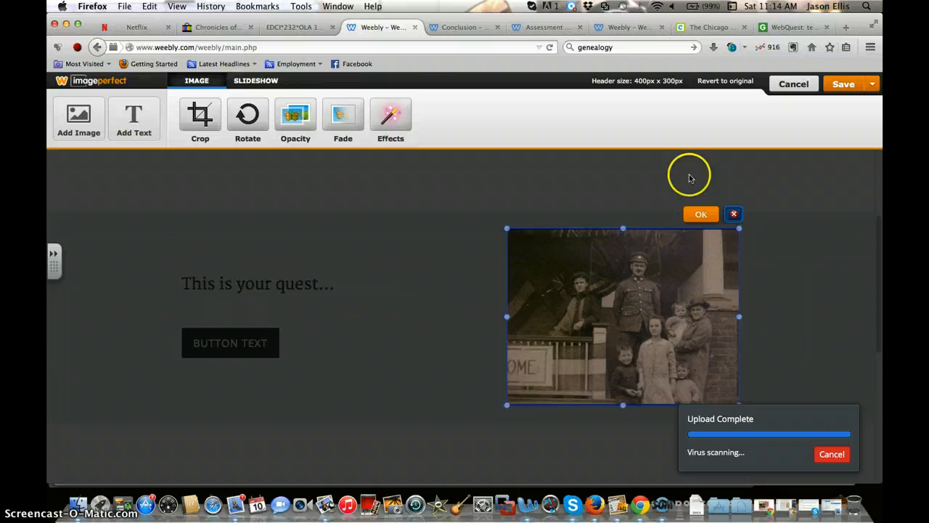
Accept the photo placement and save the new header image to this page only.
click(699, 214)
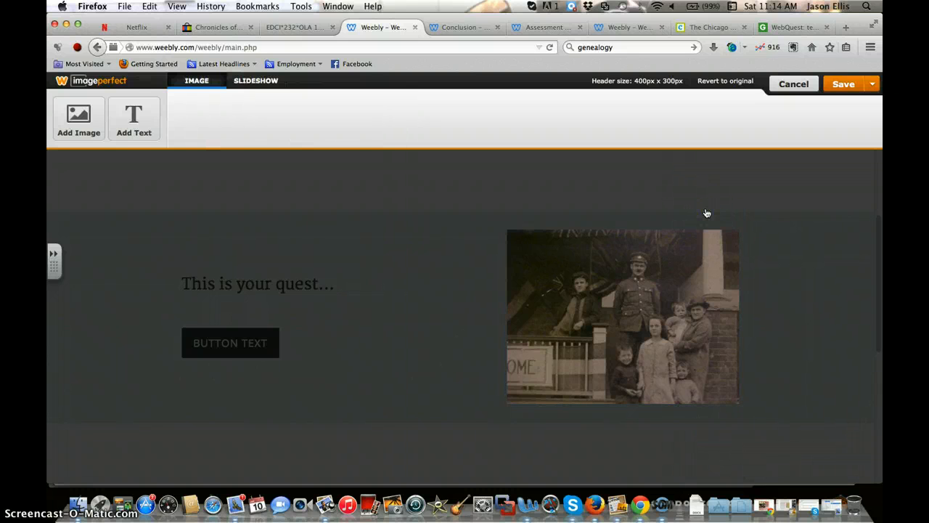
click(874, 82)
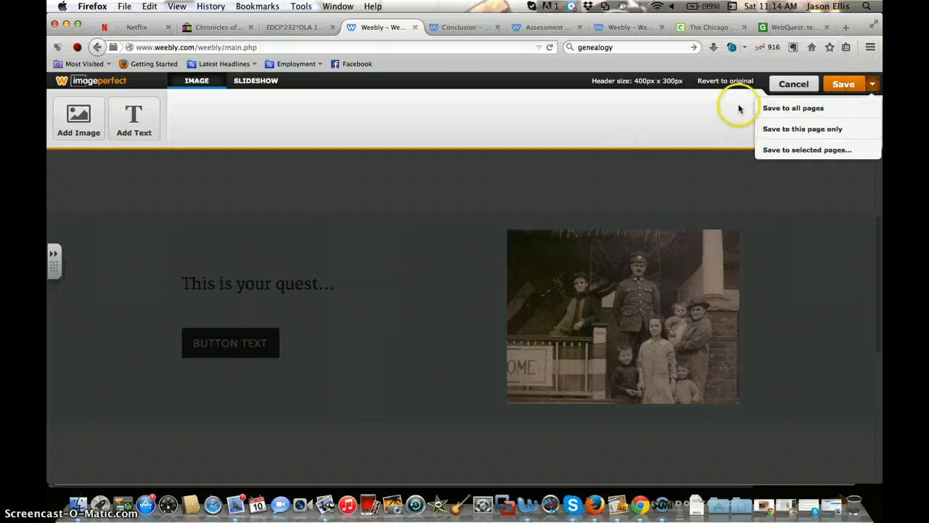
mouse_move(802, 126)
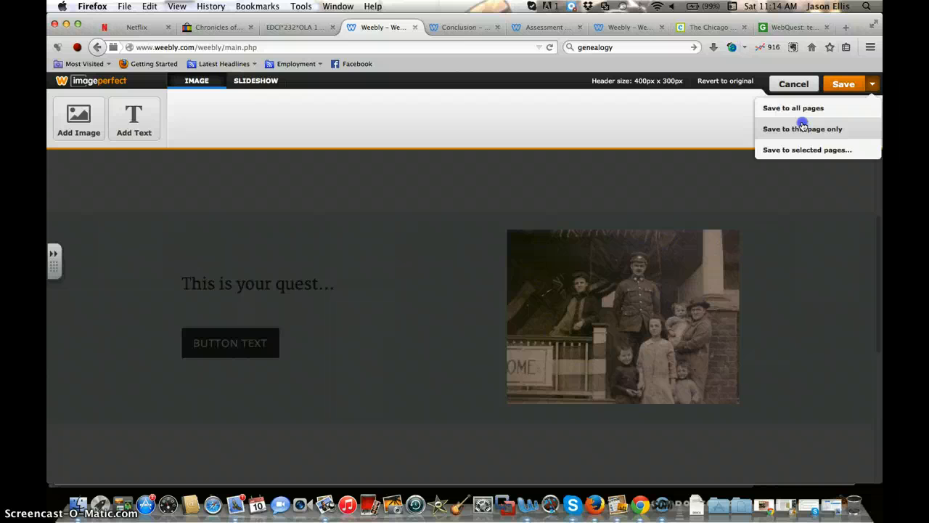
click(802, 128)
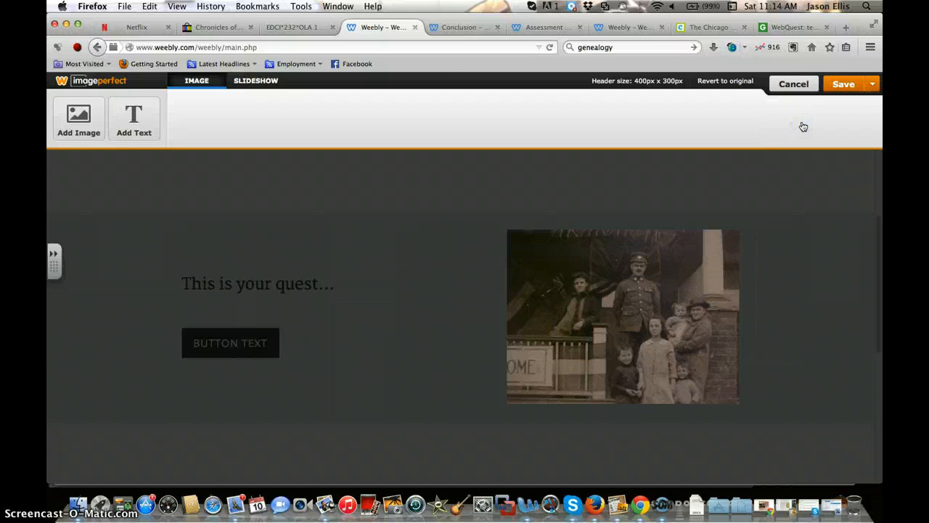
click(795, 82)
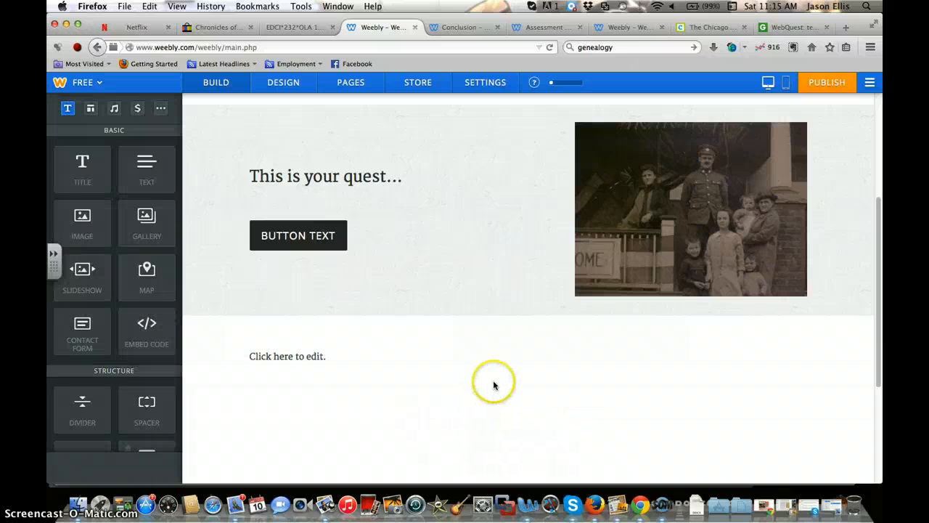
mouse_move(419, 244)
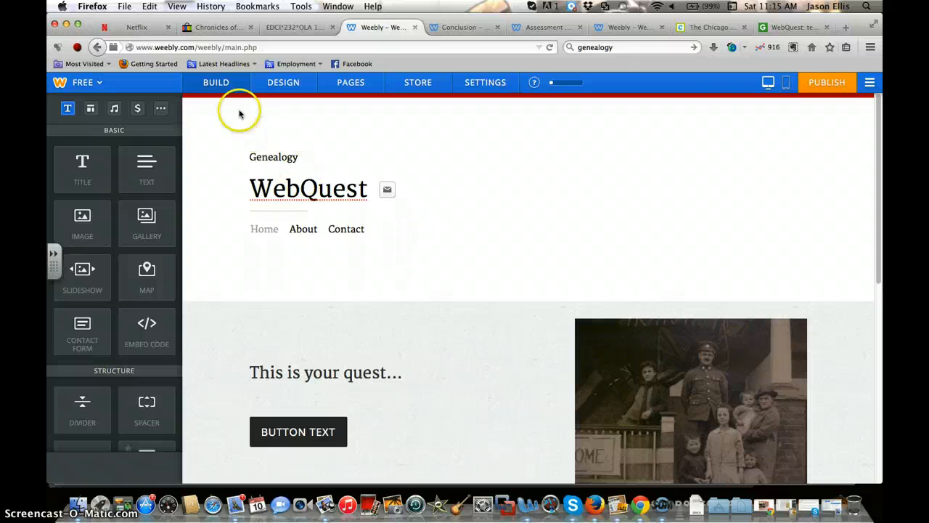
mouse_move(253, 94)
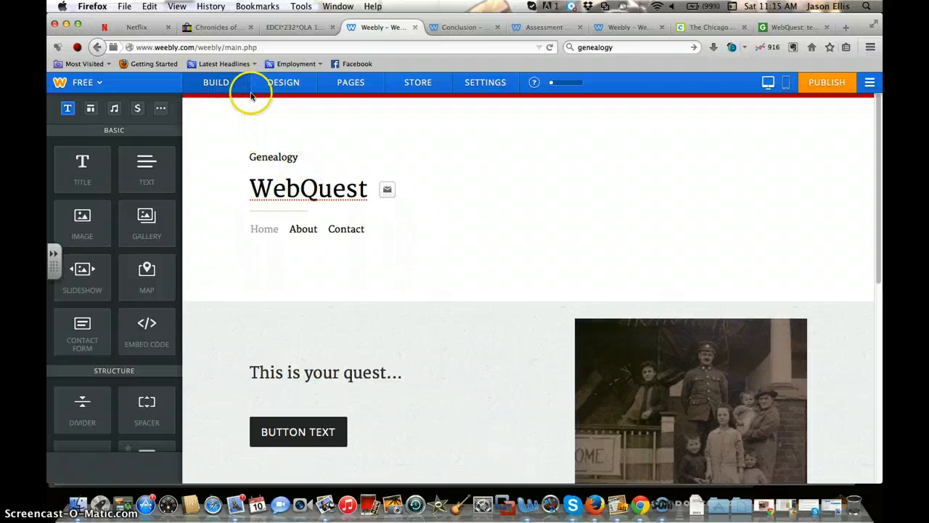
Show the Pages section listing Home, About and Contact with Home's settings.
click(349, 82)
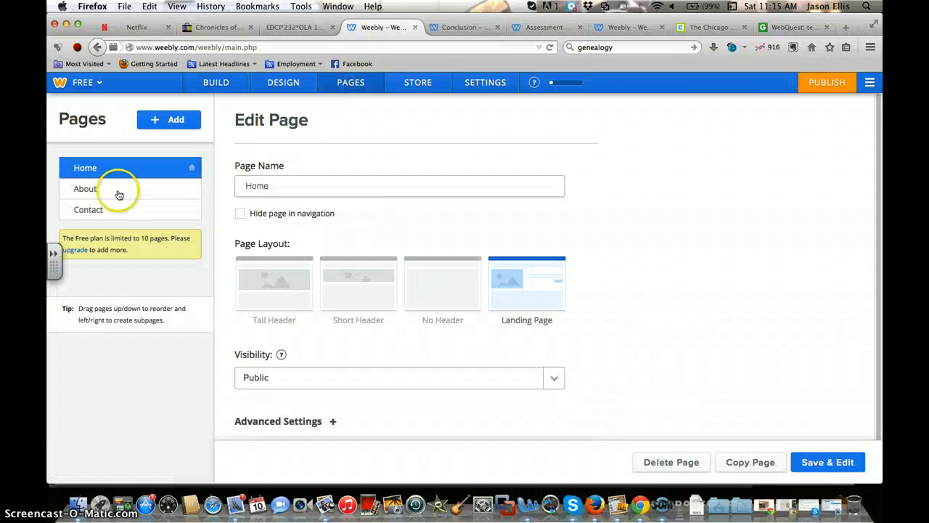
Rename the About page to ODE Standard.
click(84, 189)
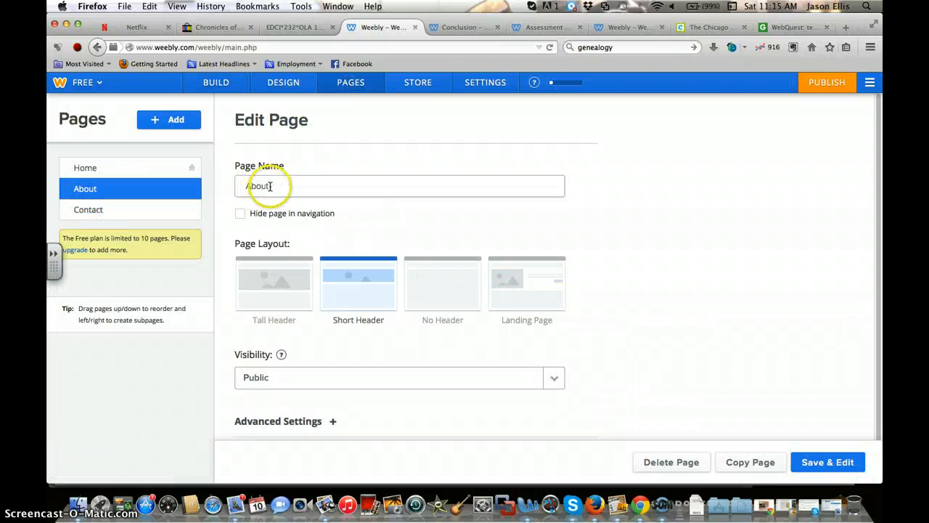
text(O)
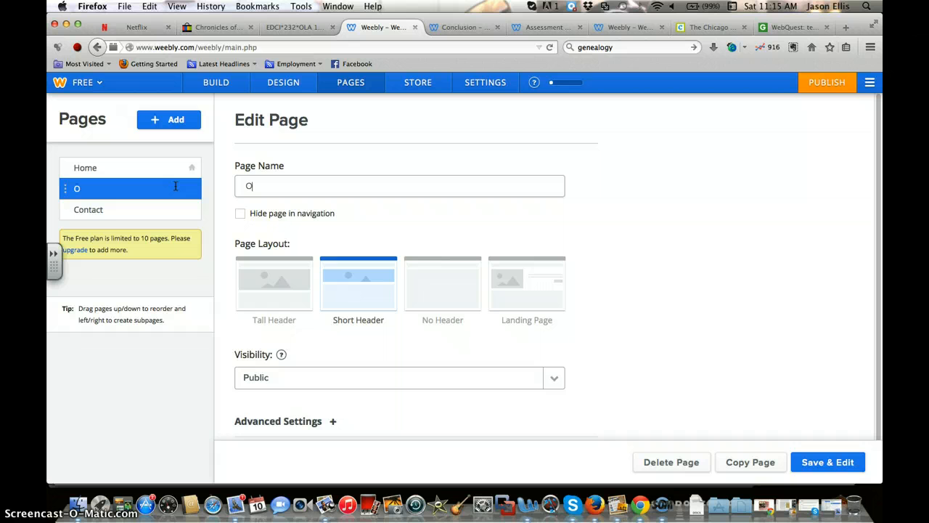
text(DE Standar)
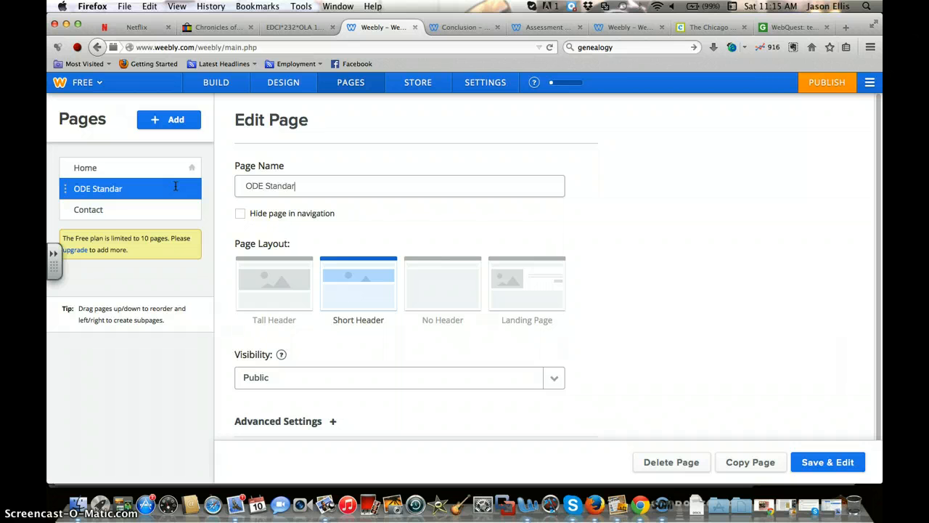
text(d)
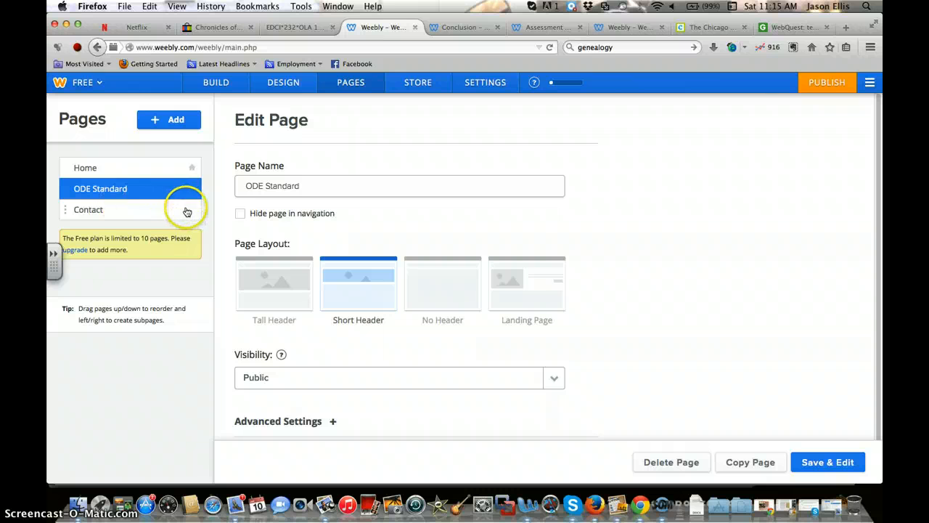
Rename the Contact page to Process.
click(87, 209)
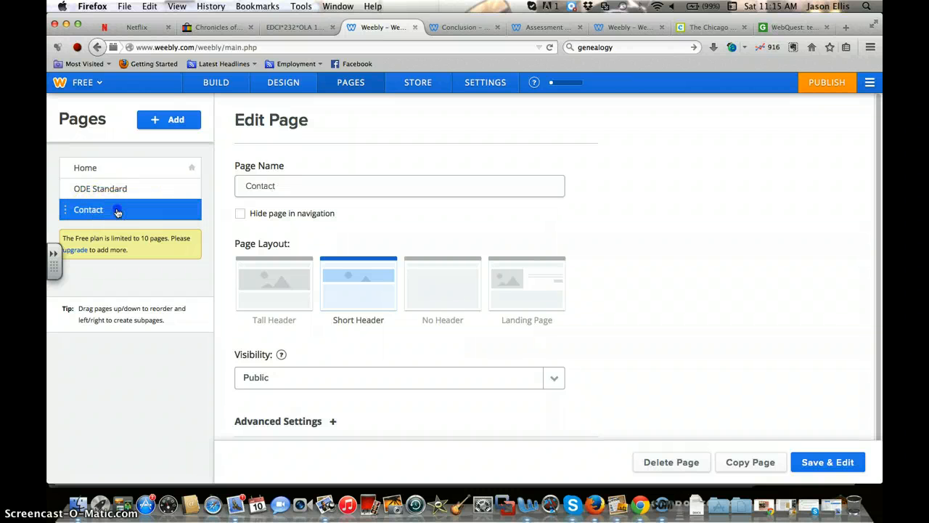
drag(116, 209, 116, 191)
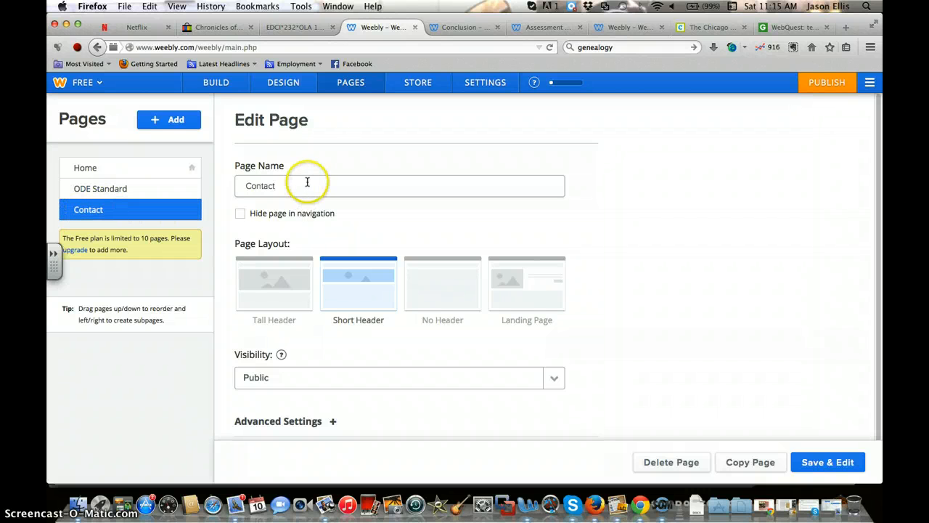
double_click(260, 185)
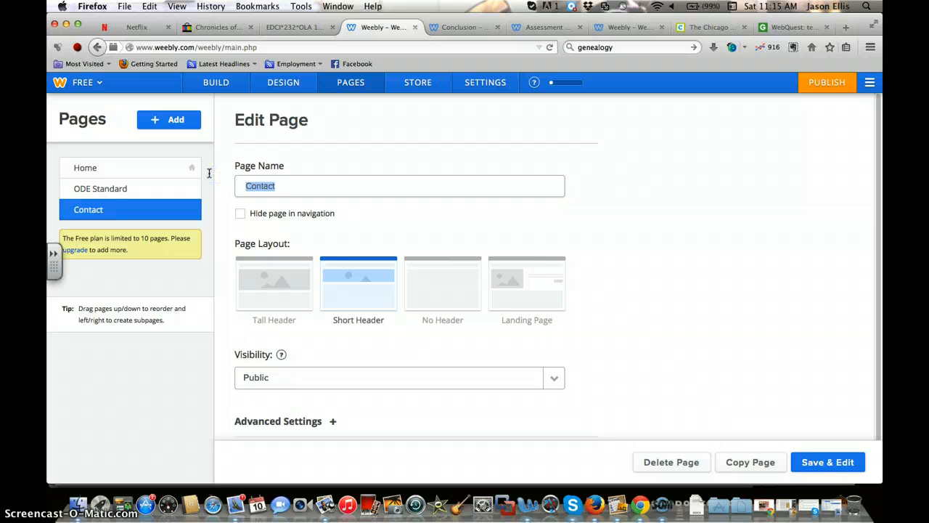
text(Proce)
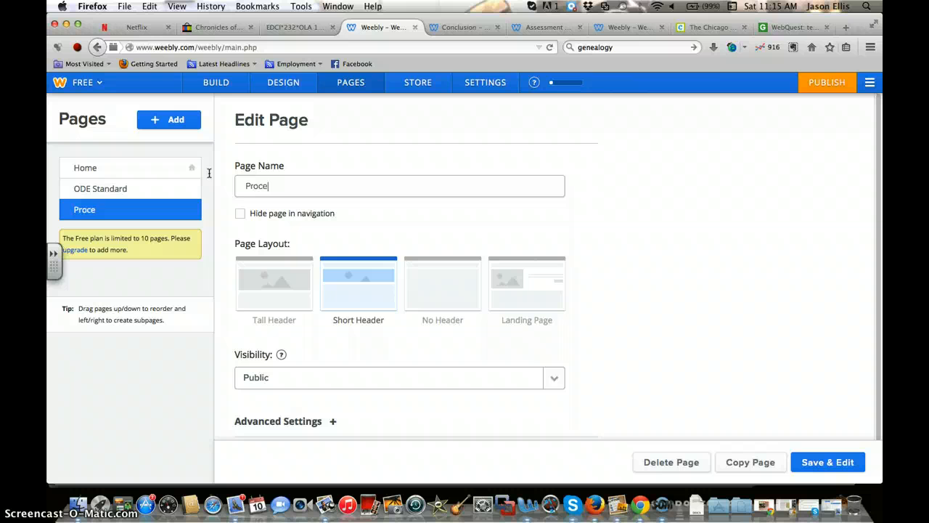
click(169, 119)
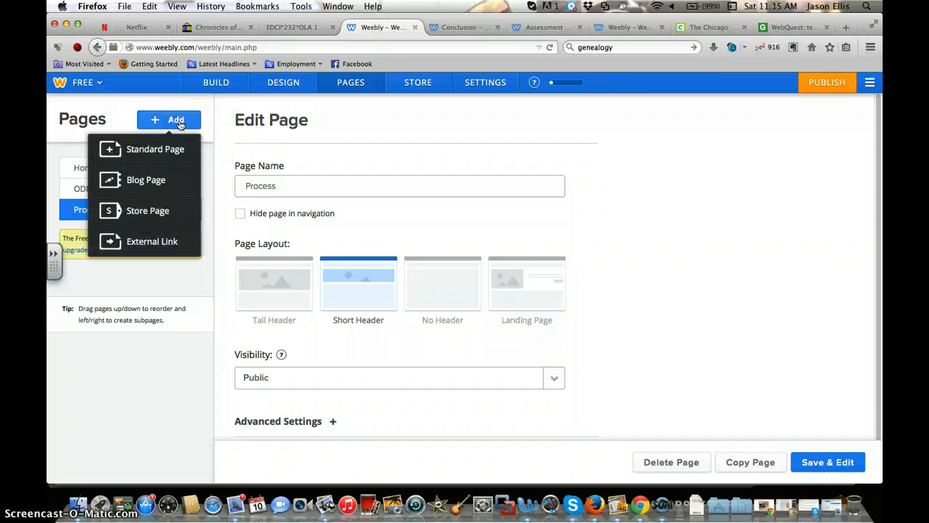
Add a new standard page named Assessment.
click(145, 149)
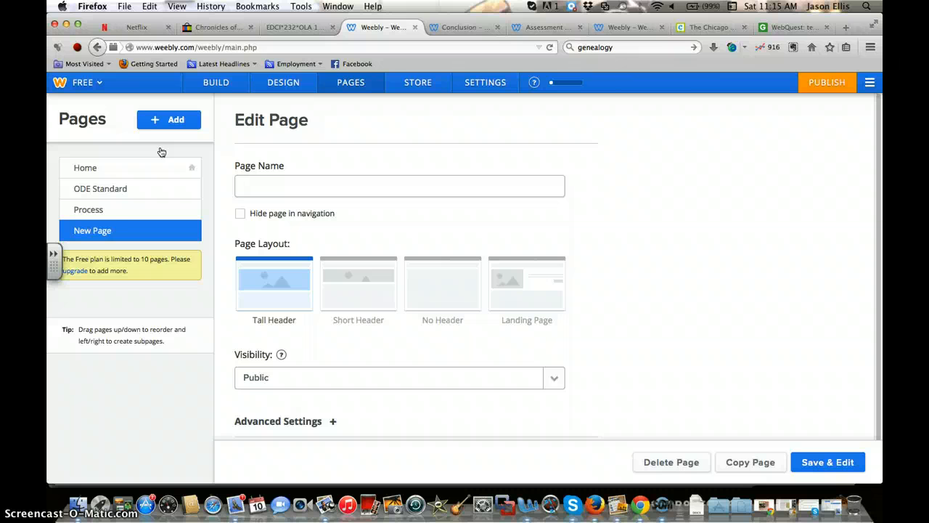
text(Assessmen)
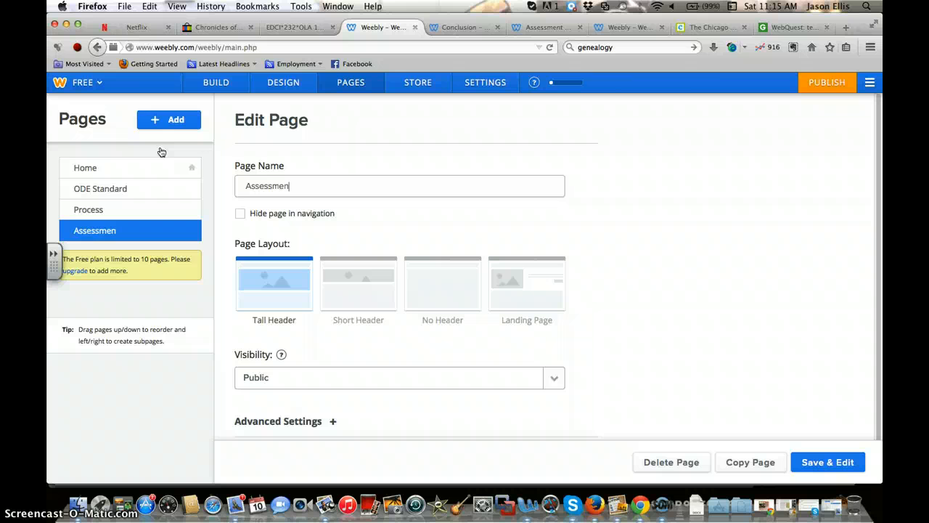
click(168, 119)
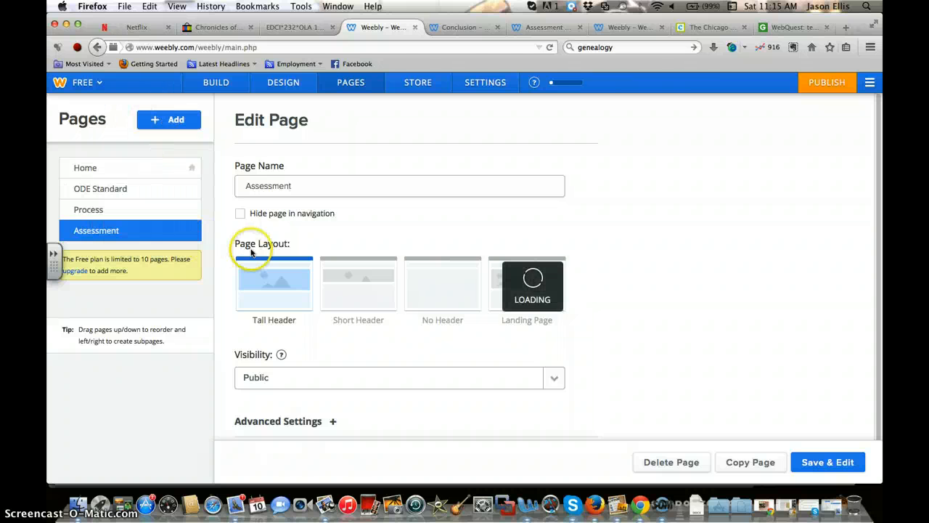
Add another new page named Conclusion.
click(169, 120)
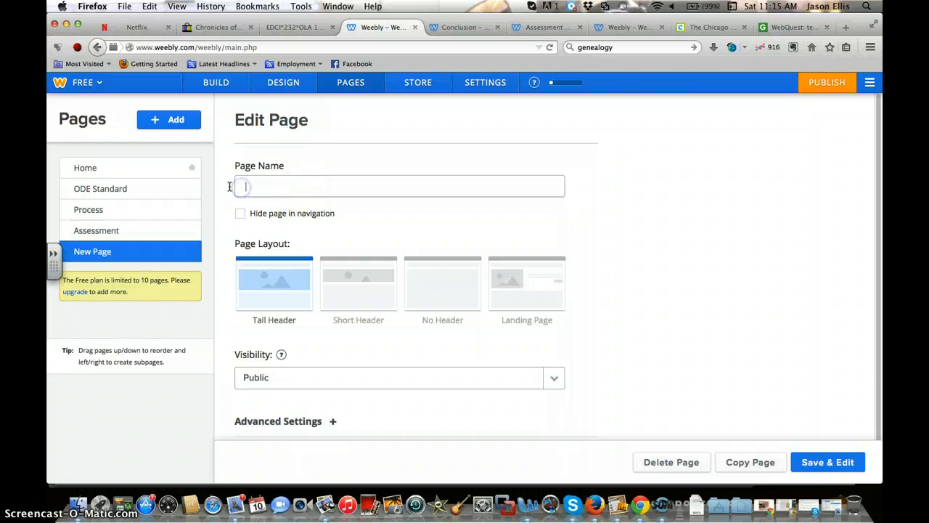
text(Conclus)
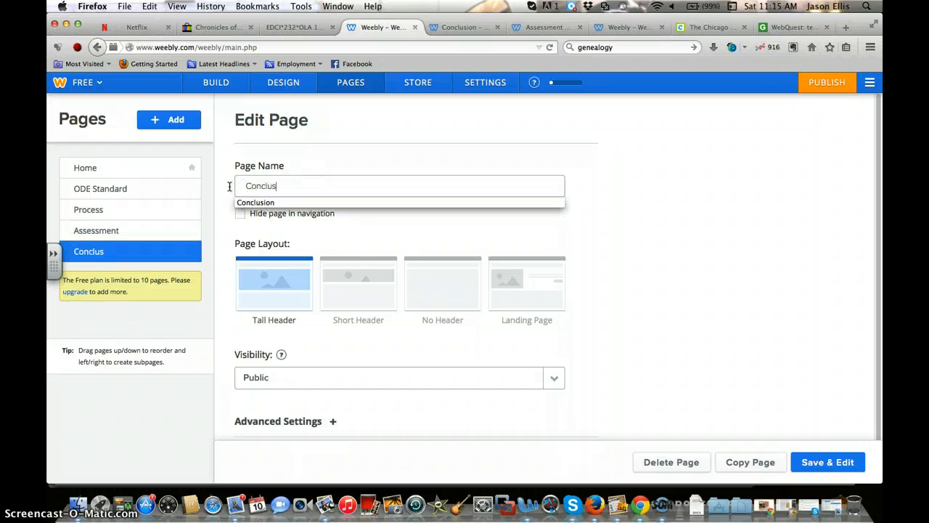
text(on)
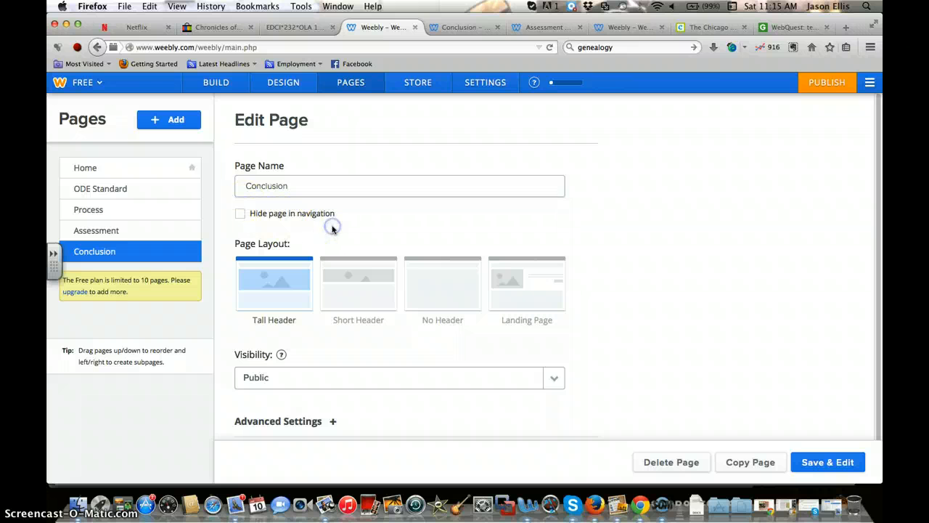
Give Conclusion the No Header layout and save it into the editor.
click(443, 284)
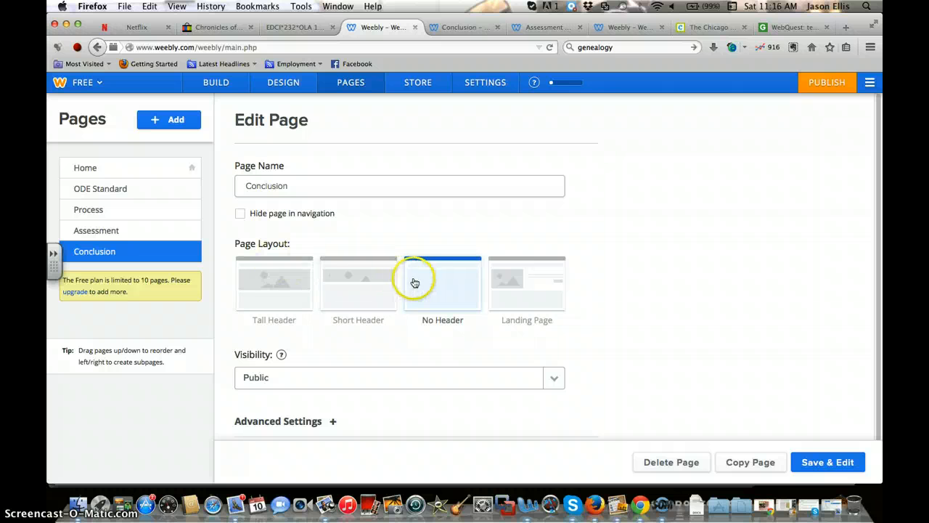
click(441, 283)
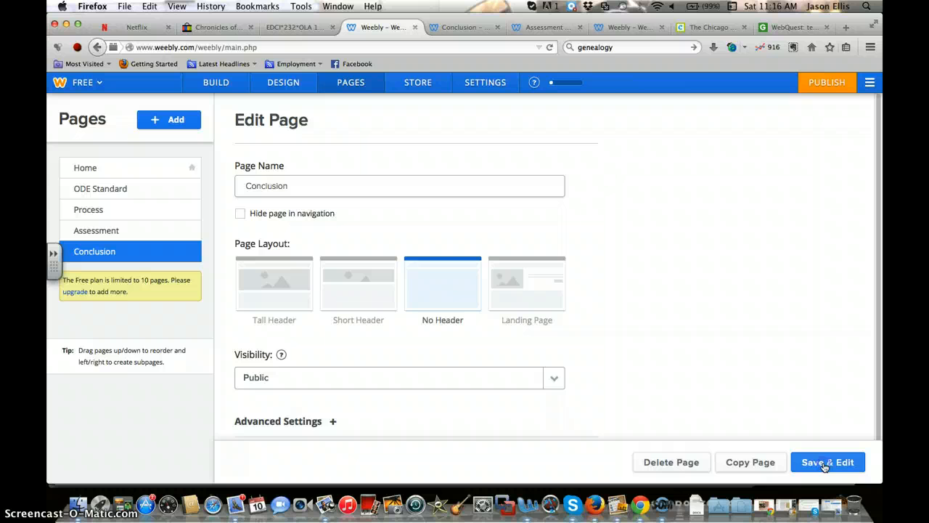
click(827, 462)
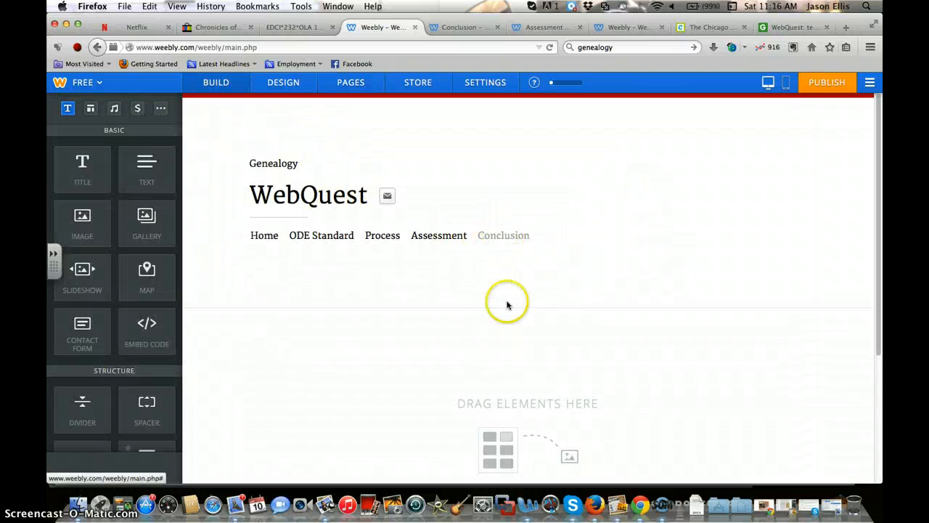
mouse_move(137, 177)
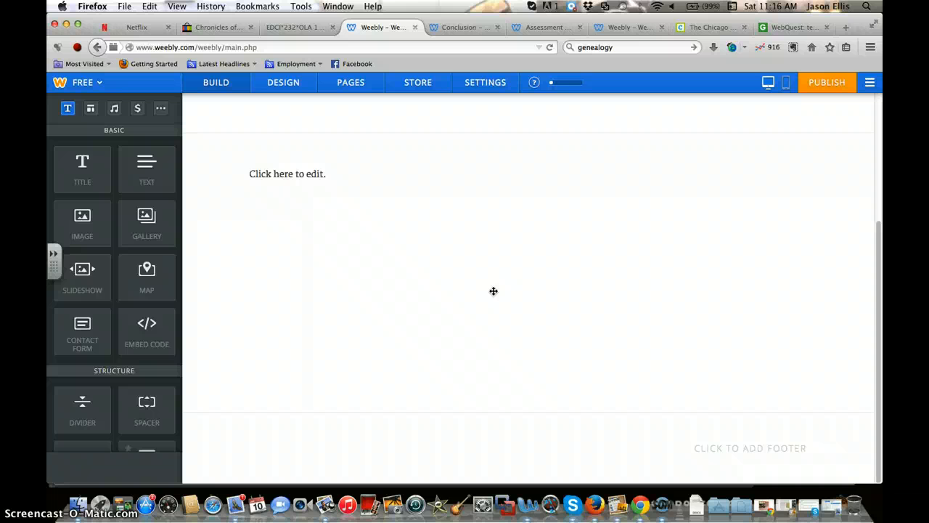
Write 'You have just completed...' as the Conclusion opening text and start adding a photo beside it.
click(288, 174)
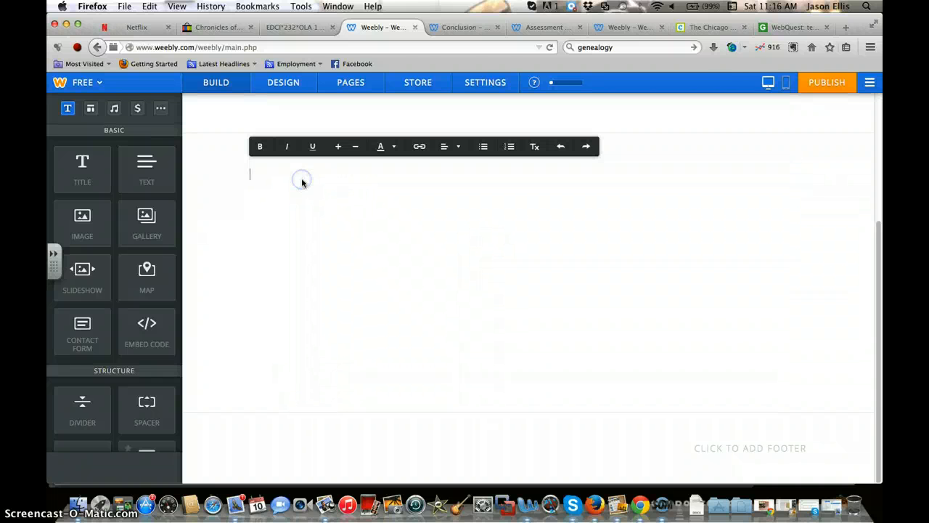
text(You)
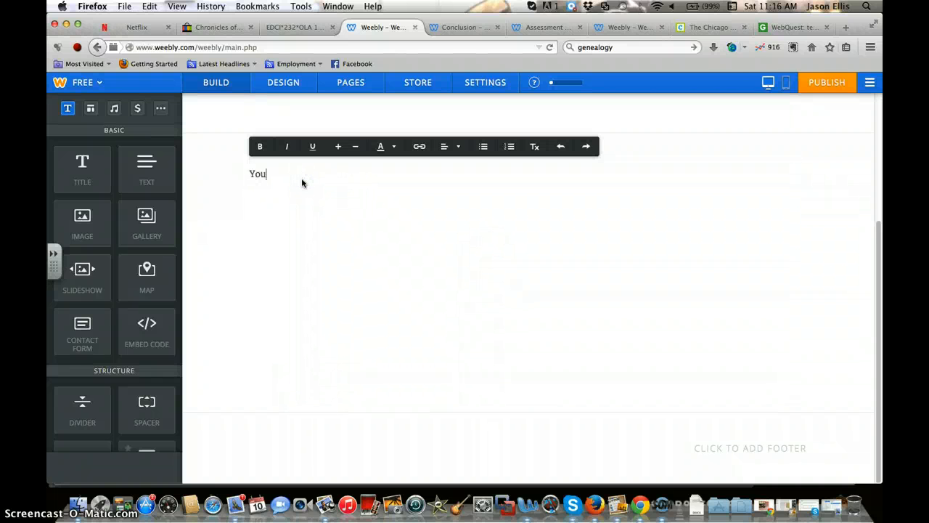
text(have just completed)
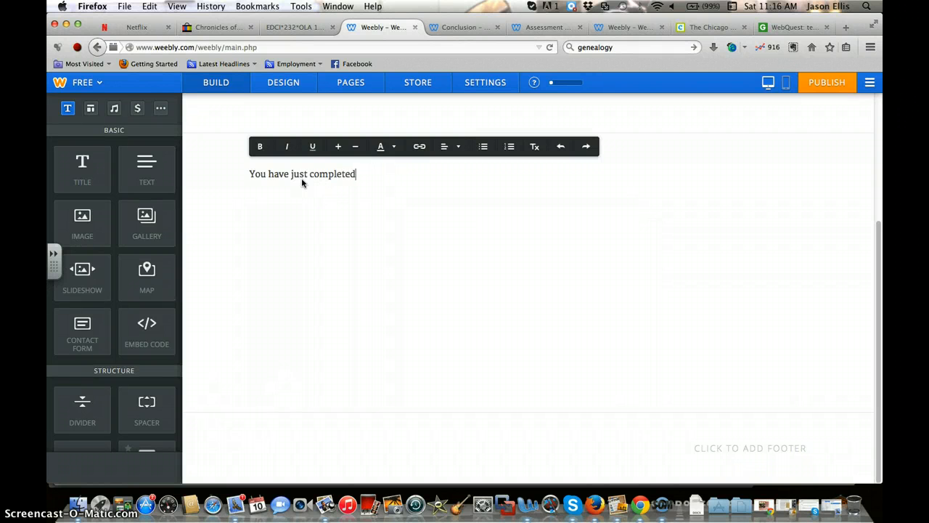
text(...)
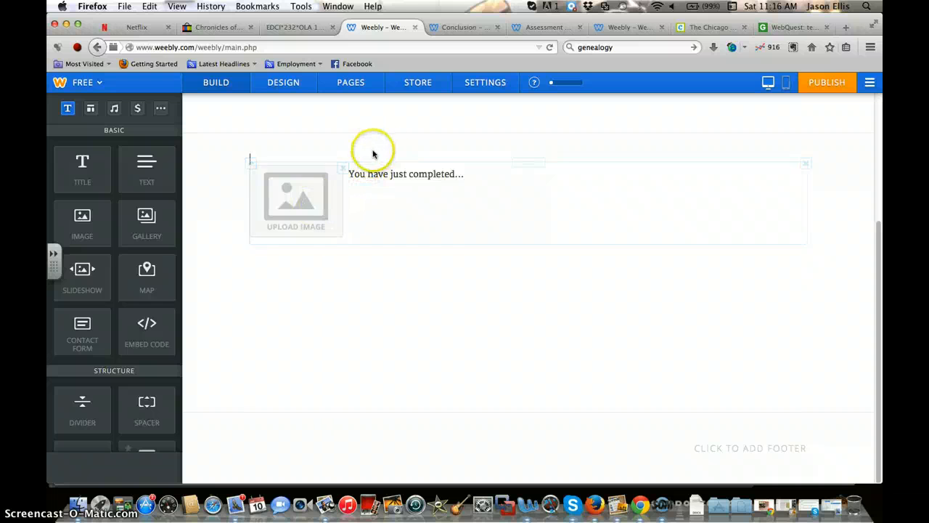
click(296, 200)
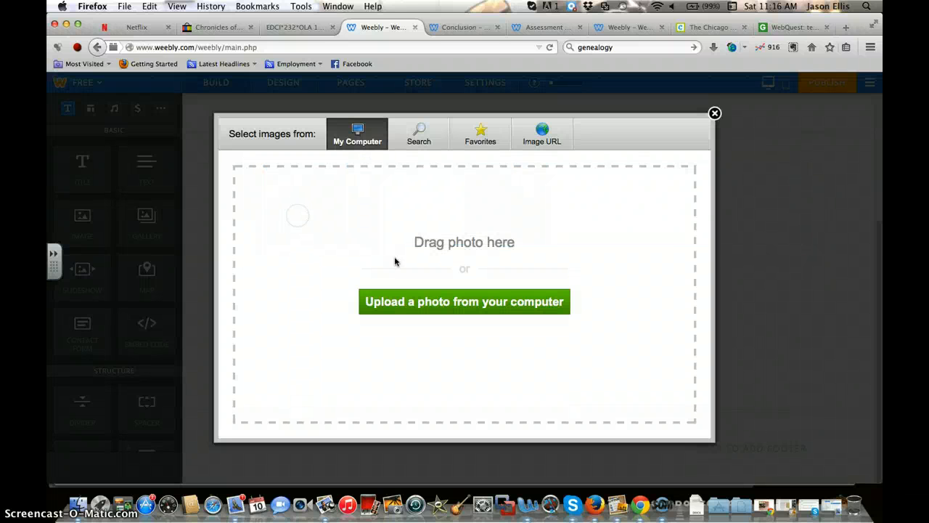
Upload the schoolhouse classroom JPG from the computer beside the opening text.
click(464, 301)
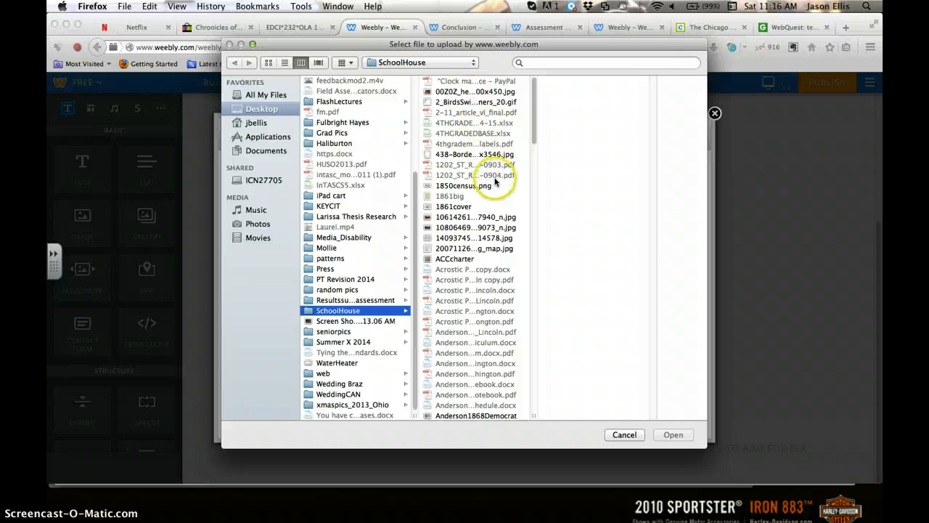
click(468, 217)
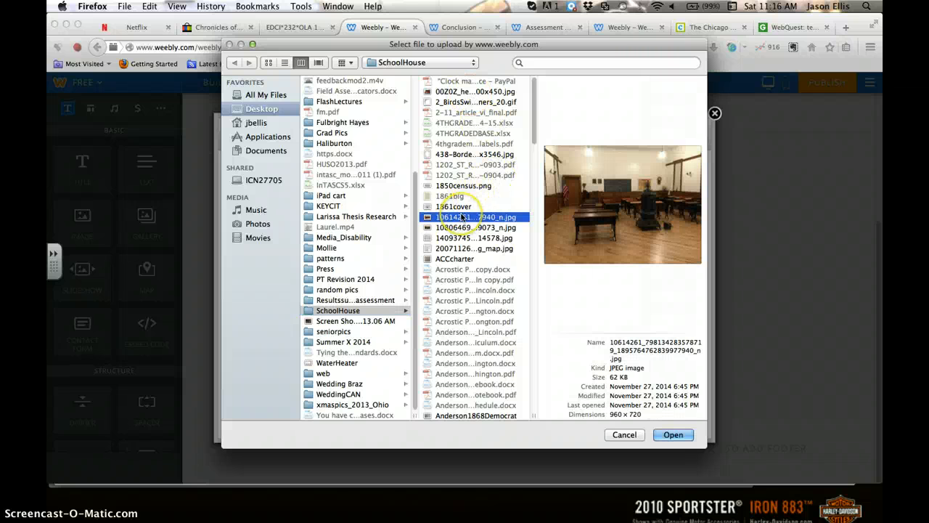
click(673, 434)
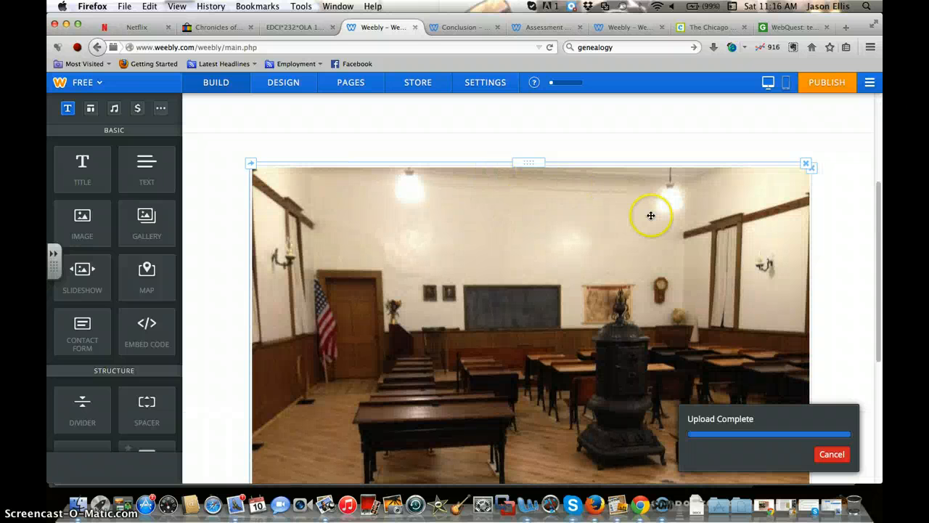
scroll(down, 3)
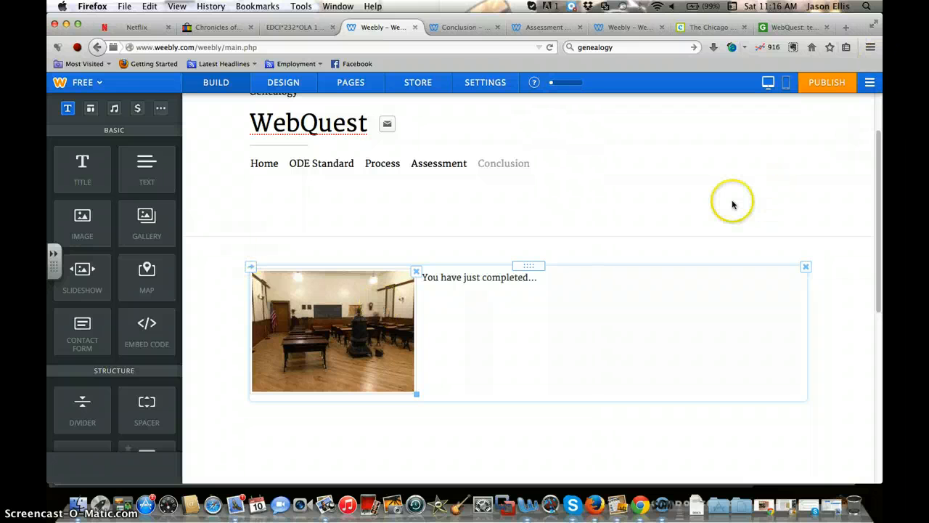
click(828, 81)
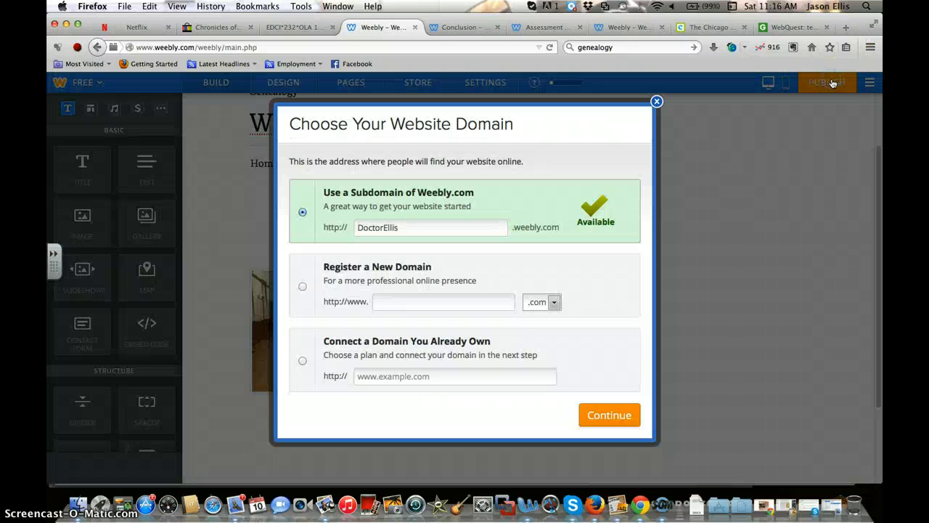
mouse_move(447, 214)
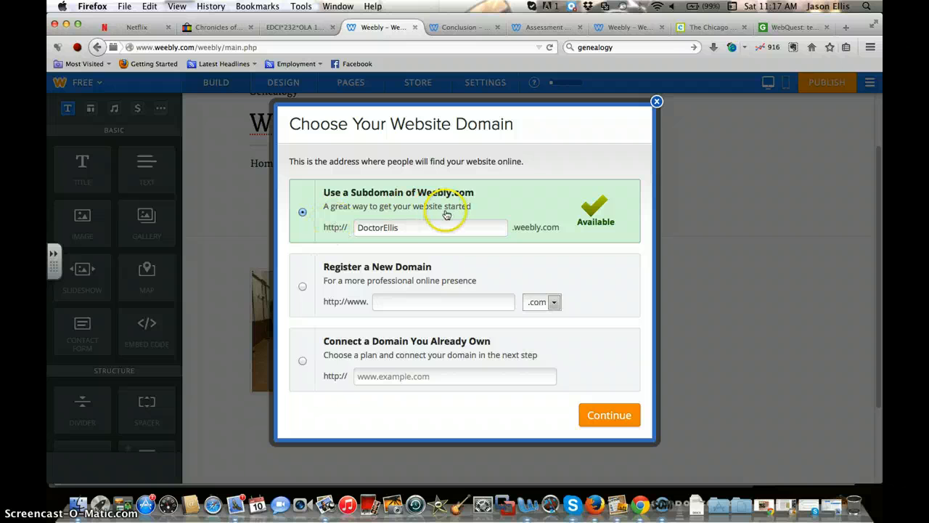
mouse_move(617, 348)
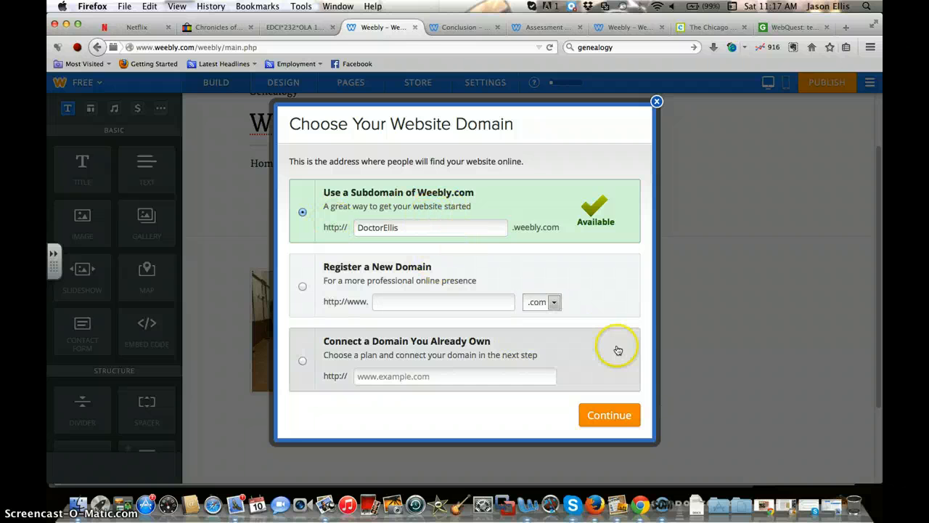
Publish on the free weebly.com subdomain as Education > Class Project.
click(609, 415)
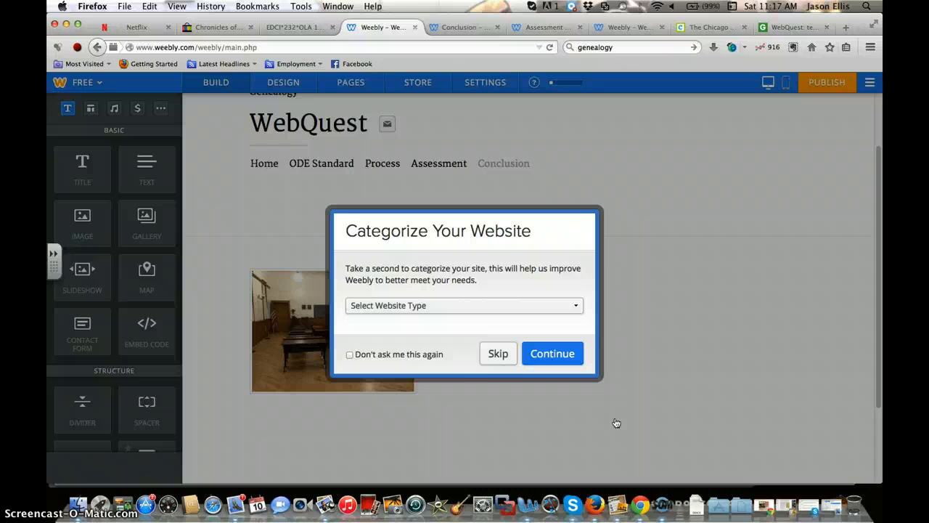
click(464, 305)
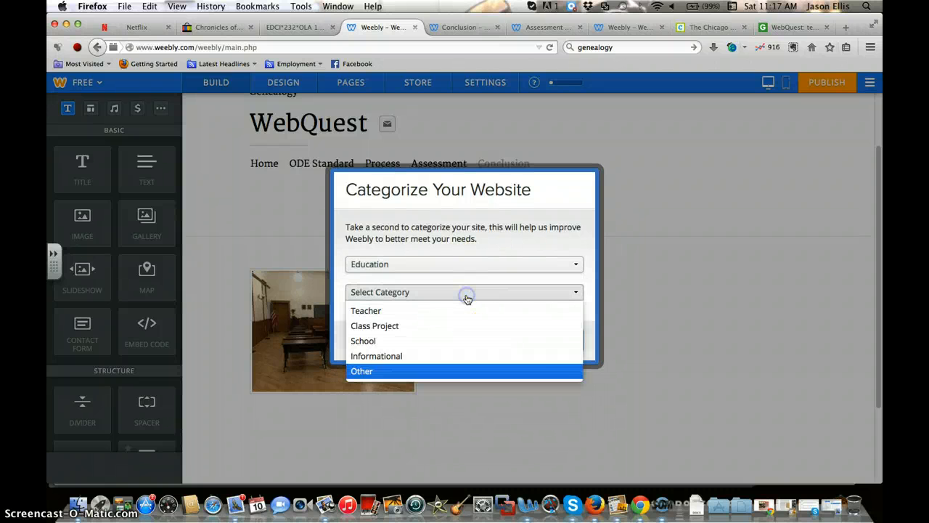
click(374, 325)
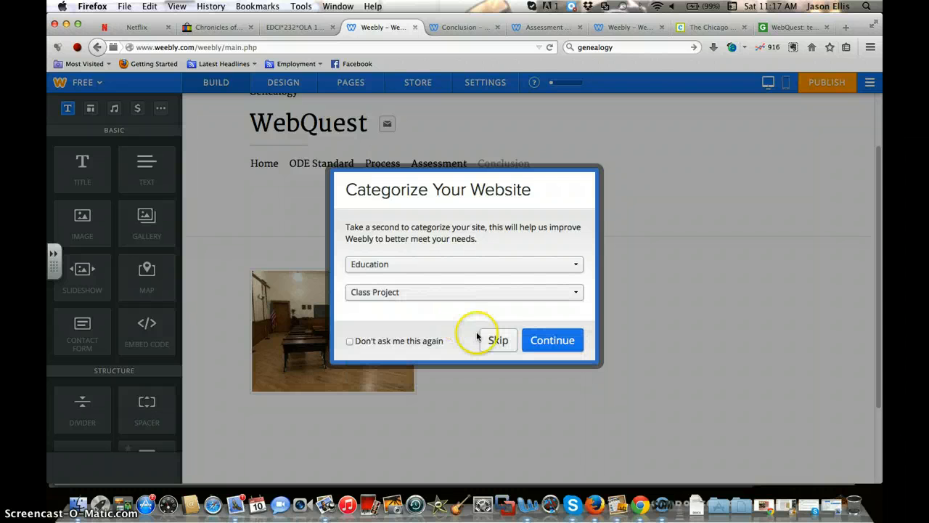
click(551, 340)
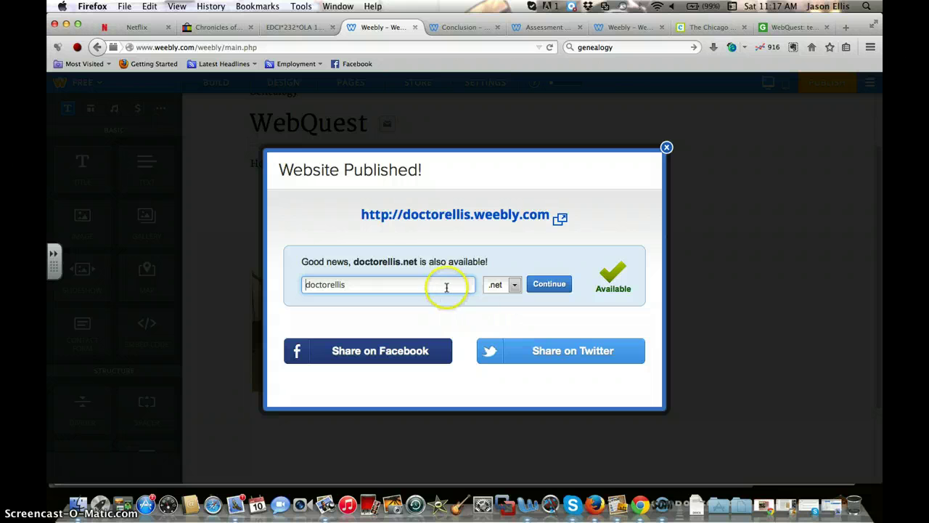
mouse_move(470, 221)
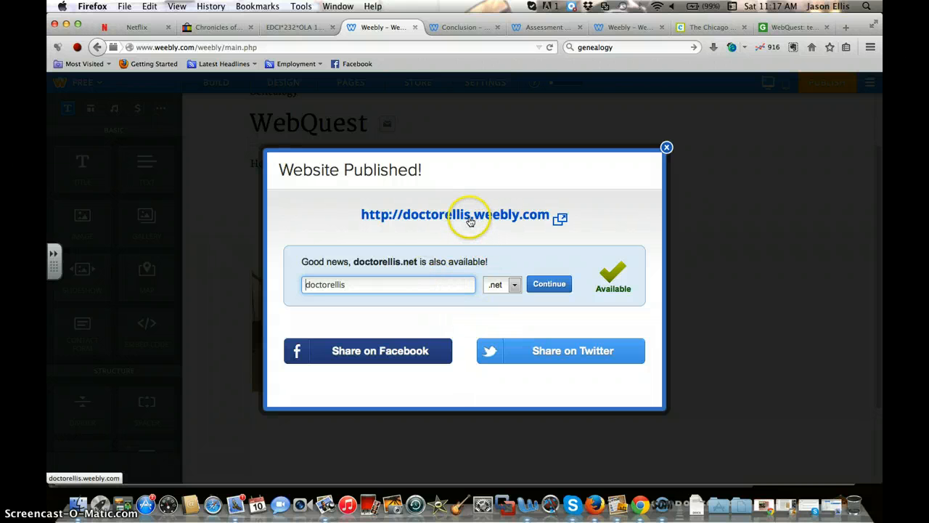
View the live site at doctorellis.weebly.com and select its web address to copy.
click(469, 215)
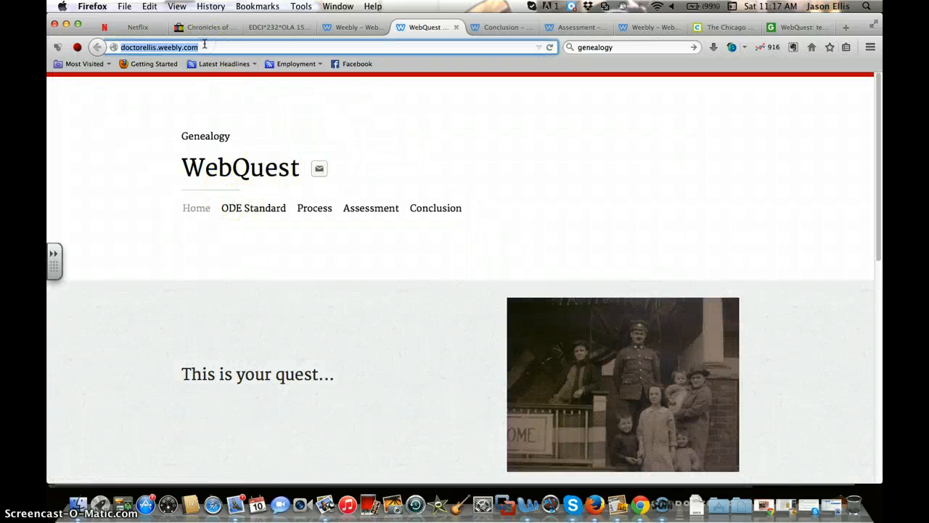
click(279, 27)
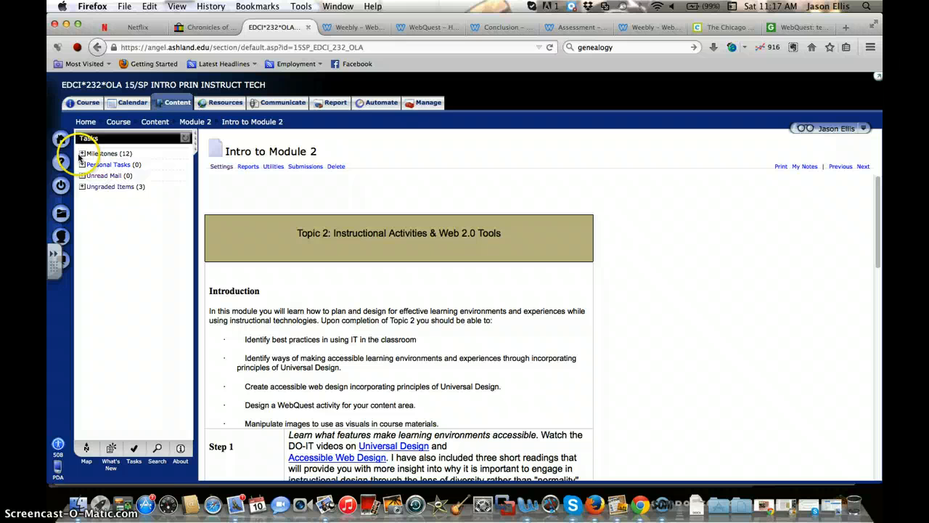
Reach the Module 2 Accessible WebQuest drop box under Milestones.
click(83, 154)
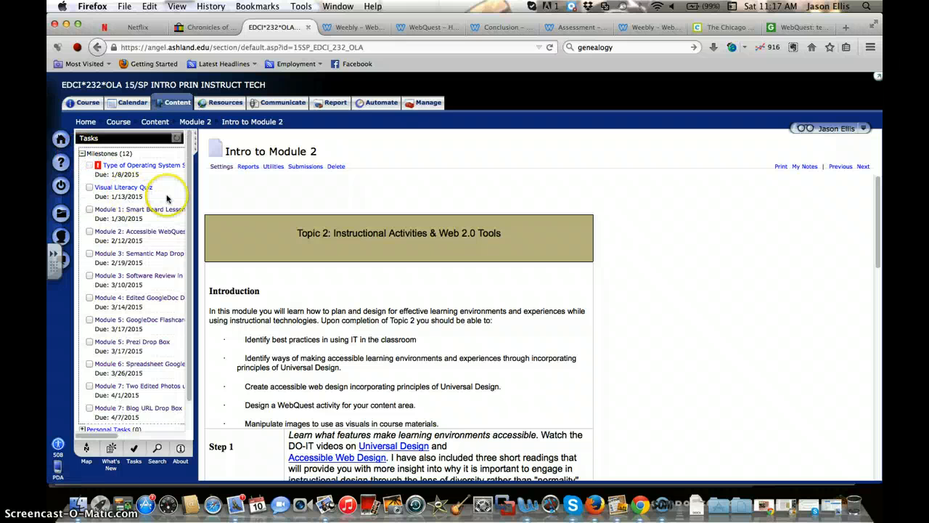
click(138, 231)
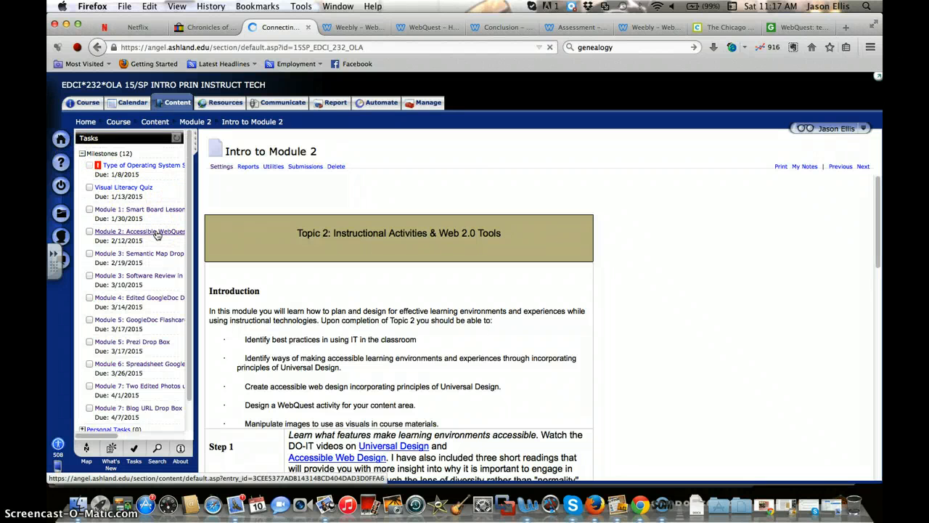
click(139, 231)
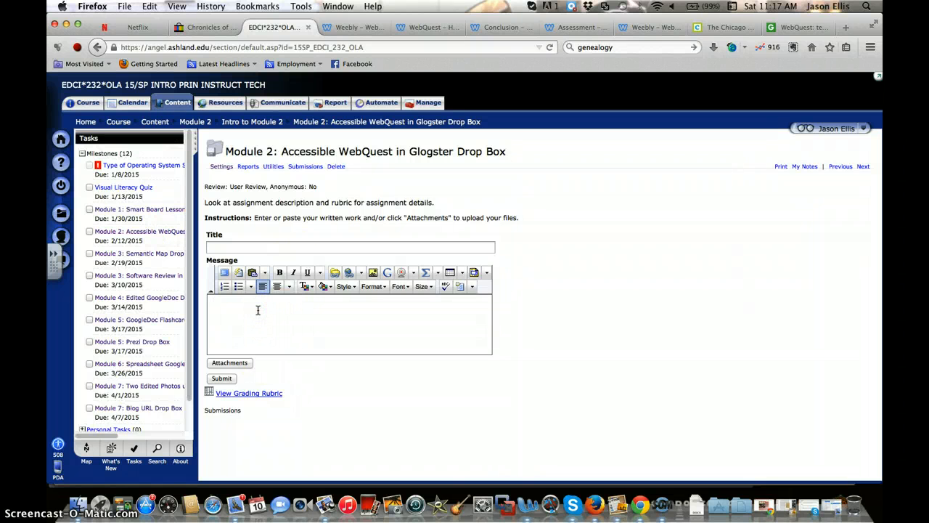
text(http://doctorellis.weebly.com/)
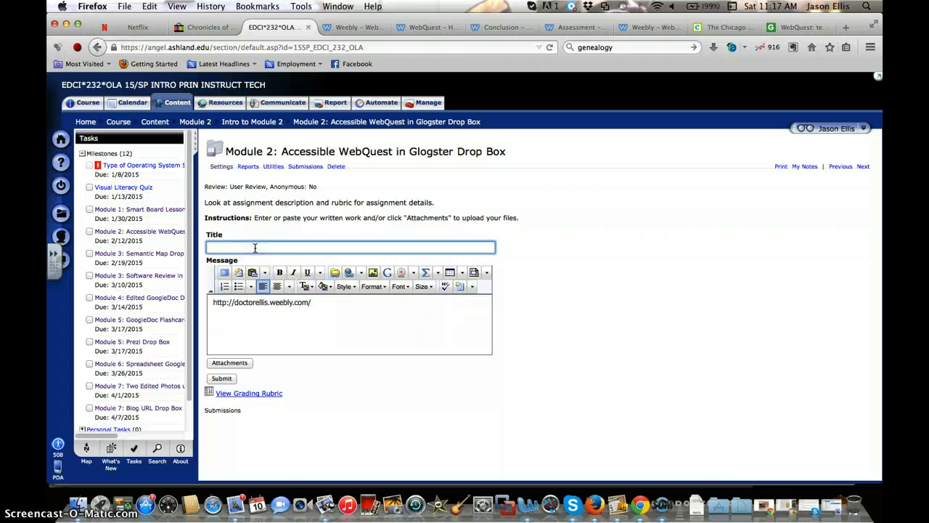
text(Hi)
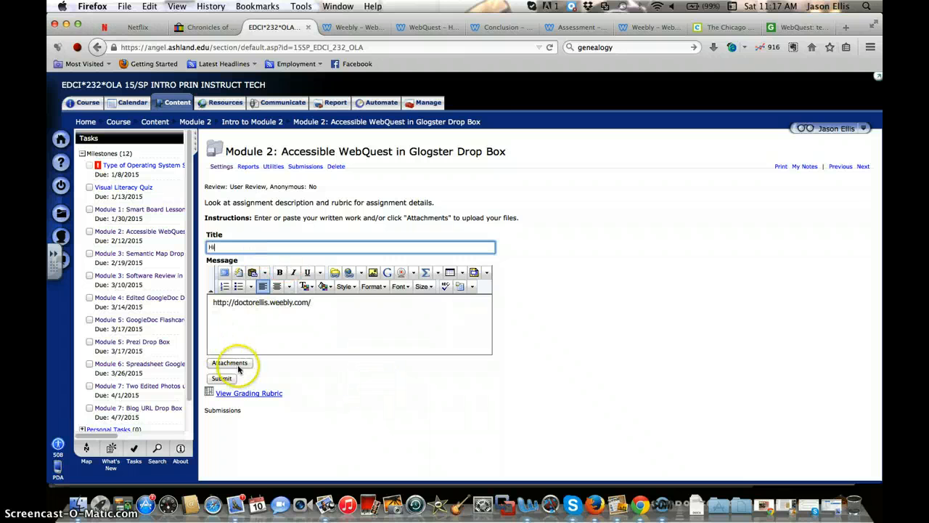